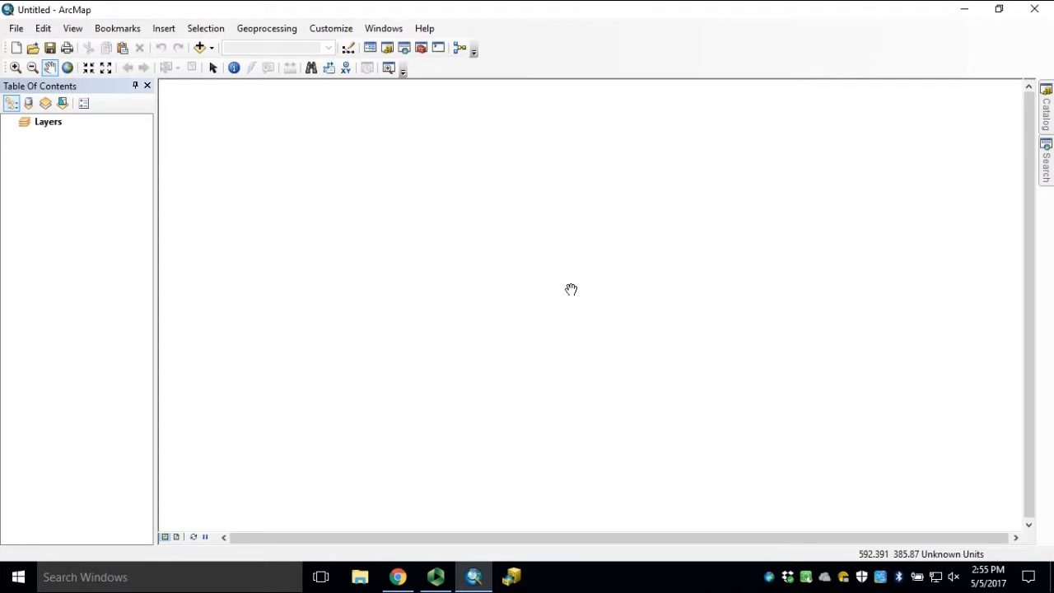
{"action": "mouse_move", "coordinate": [550, 241]}
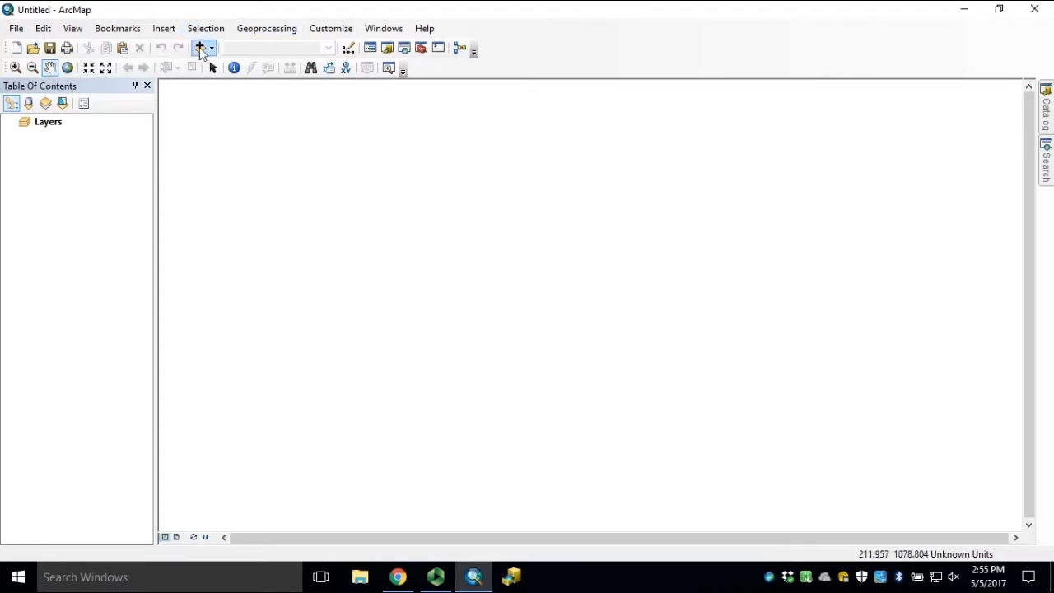
{"action": "mouse_move", "coordinate": [198, 48]}
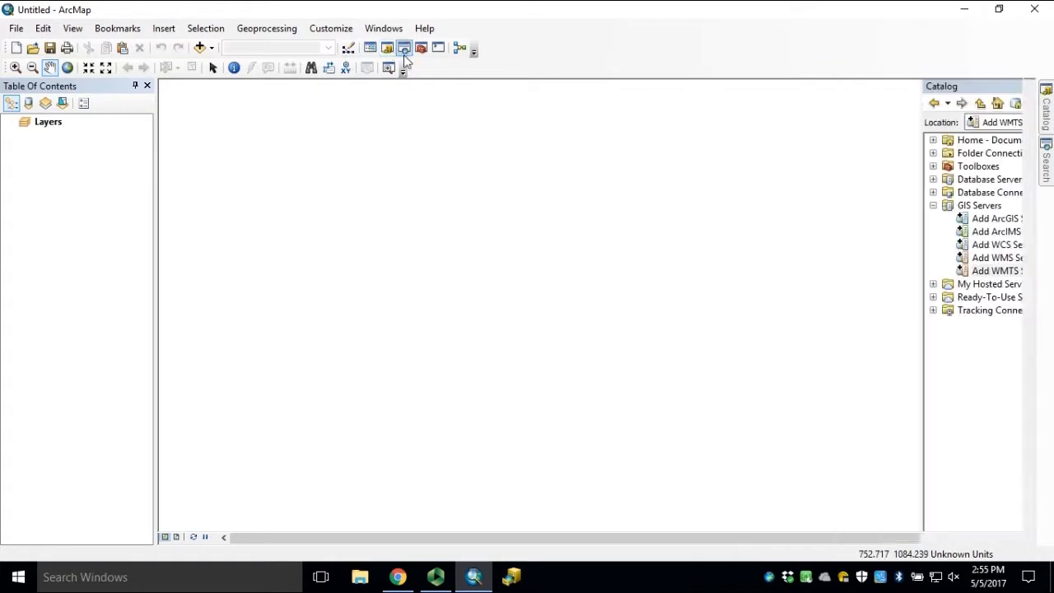
{"action": "mouse_move", "coordinate": [389, 48]}
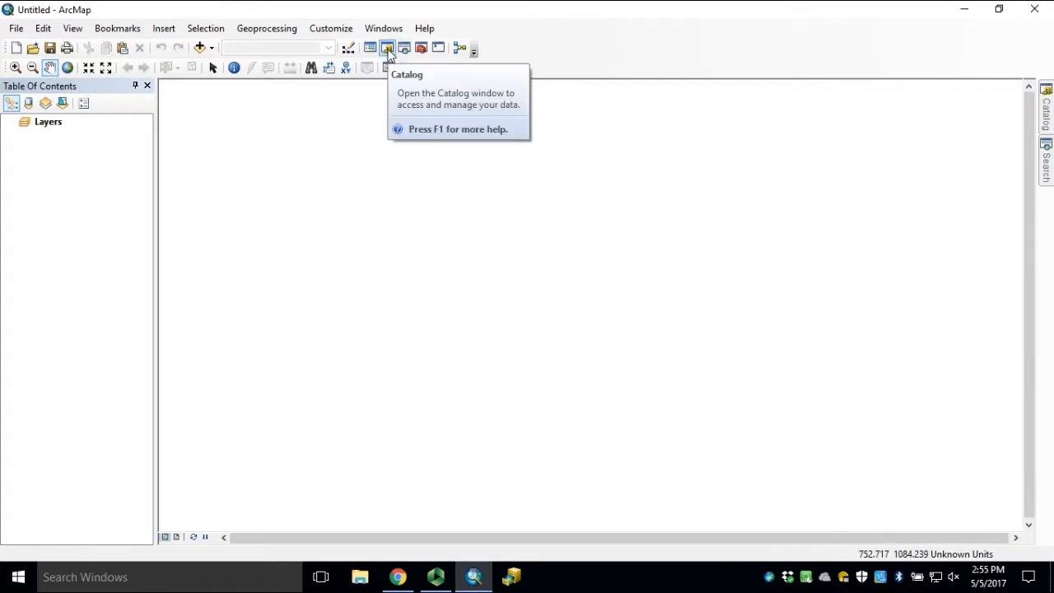
Step: Dock the Catalog window and select Add ArcGIS Server under GIS Servers
{"action": "left_click", "coordinate": [387, 48]}
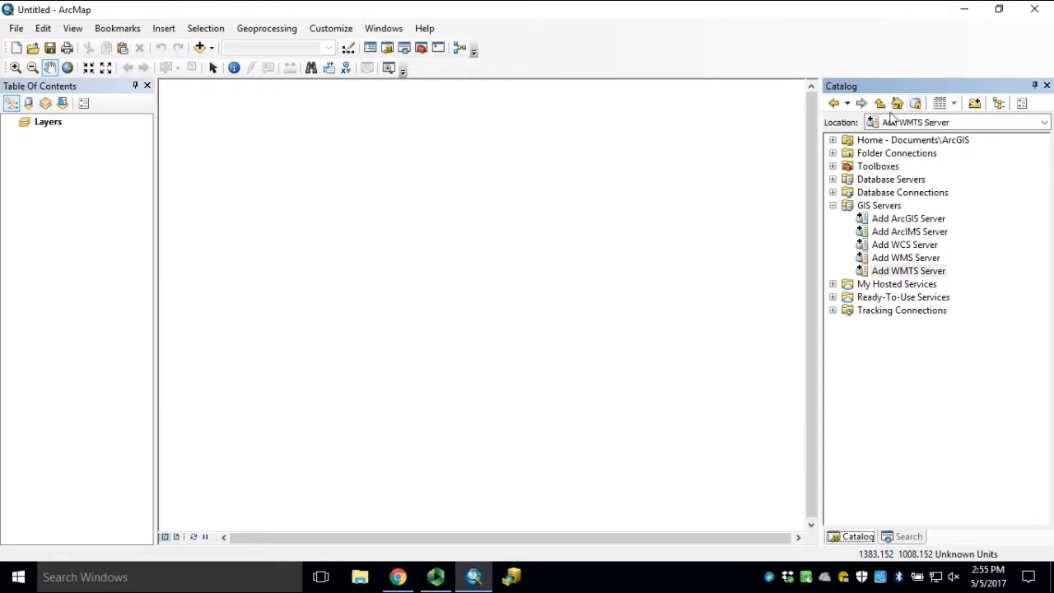
{"action": "mouse_move", "coordinate": [910, 227]}
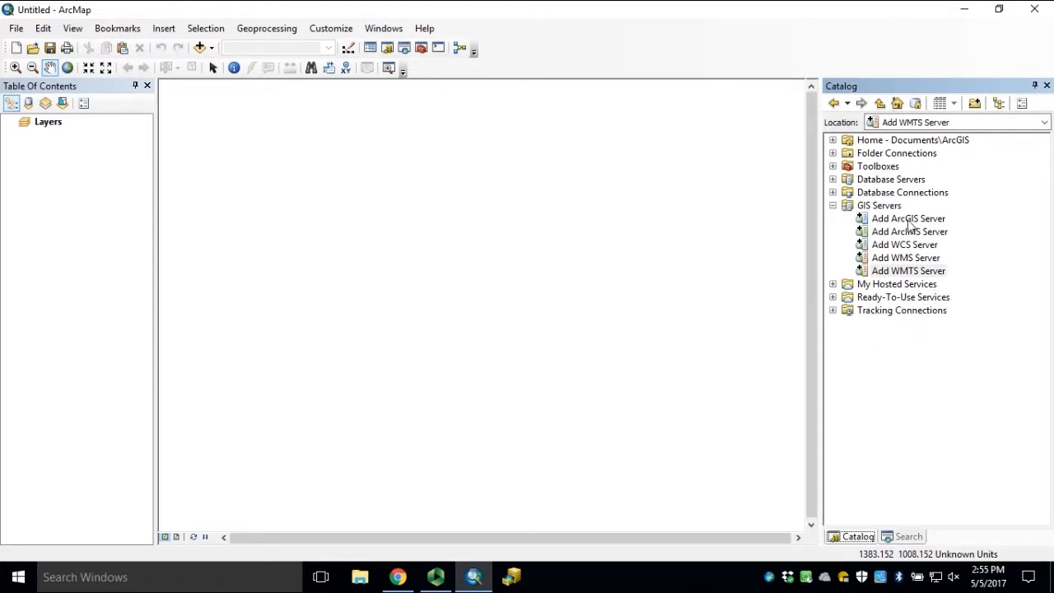
{"action": "mouse_move", "coordinate": [919, 227]}
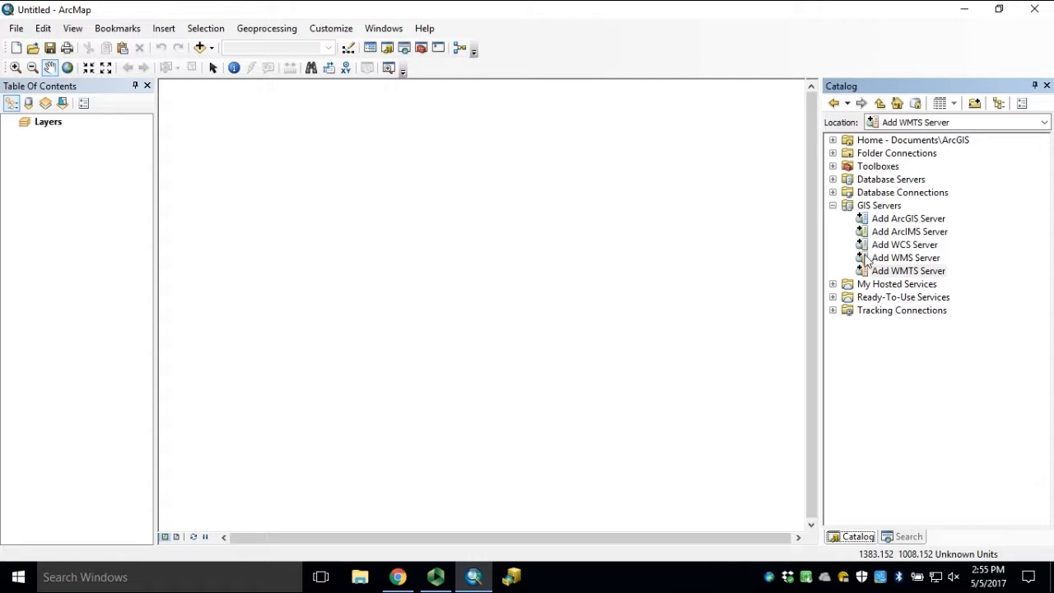
{"action": "mouse_move", "coordinate": [868, 290]}
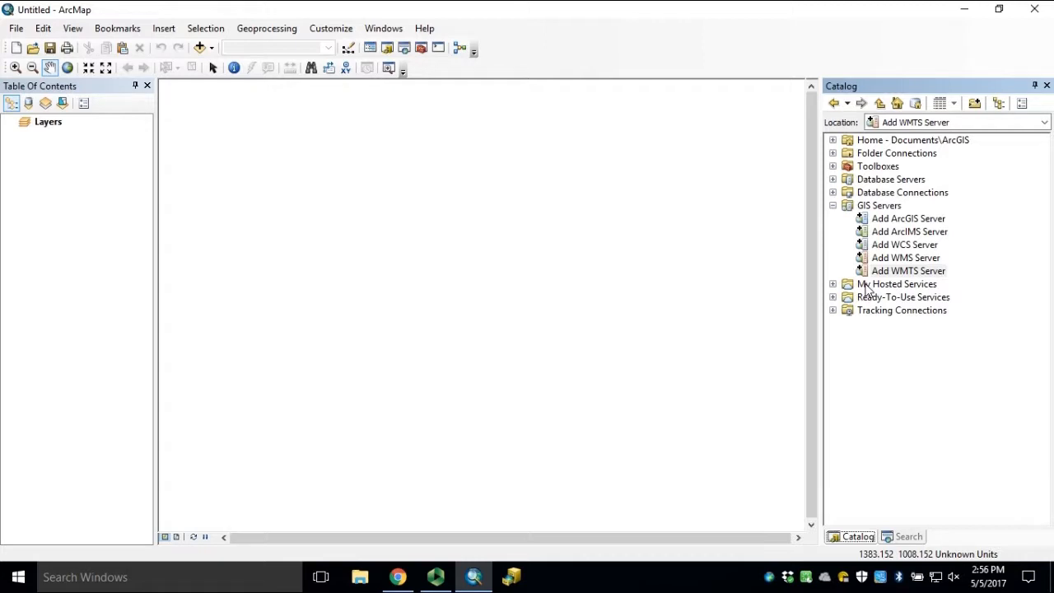
{"action": "mouse_move", "coordinate": [903, 227]}
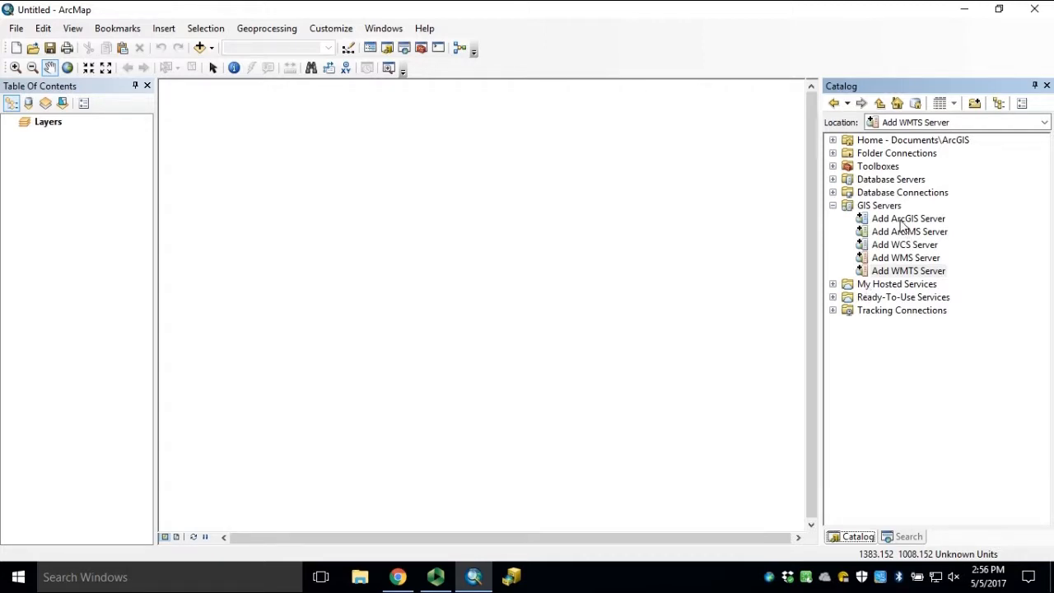
{"action": "left_click", "coordinate": [910, 218]}
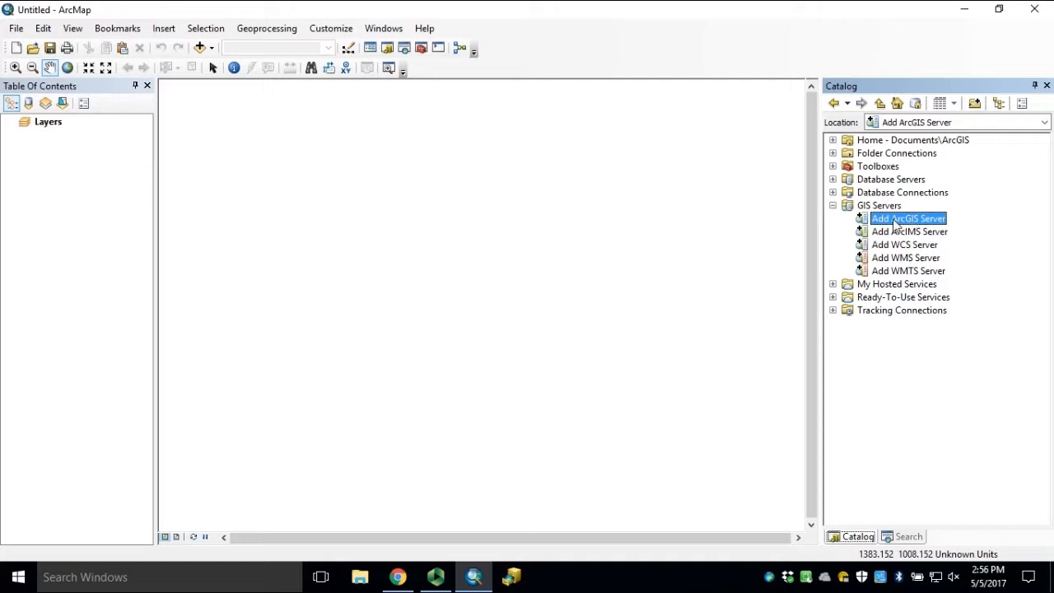
{"action": "double_click", "coordinate": [910, 217]}
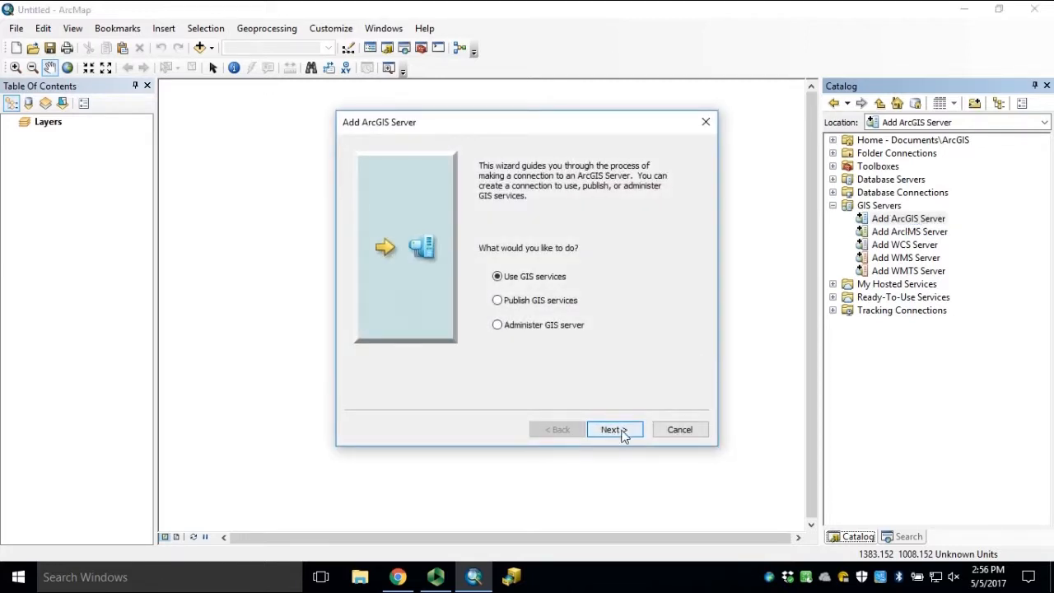
{"action": "left_click", "coordinate": [615, 429]}
{"action": "type", "text": "http://lidar.geodata.md.gov/imap/rest/services"}
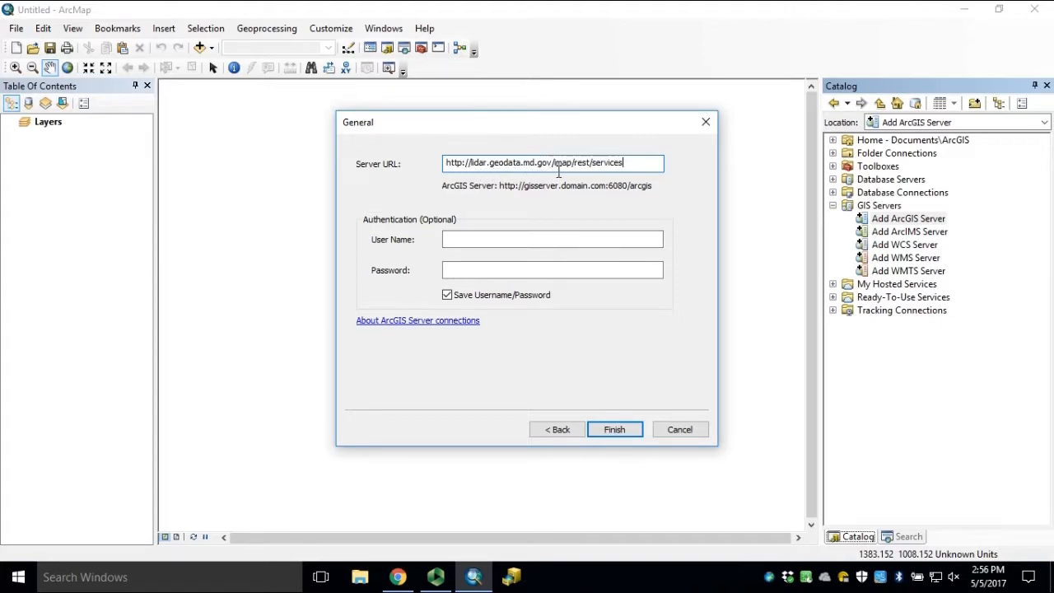
{"action": "mouse_move", "coordinate": [666, 171]}
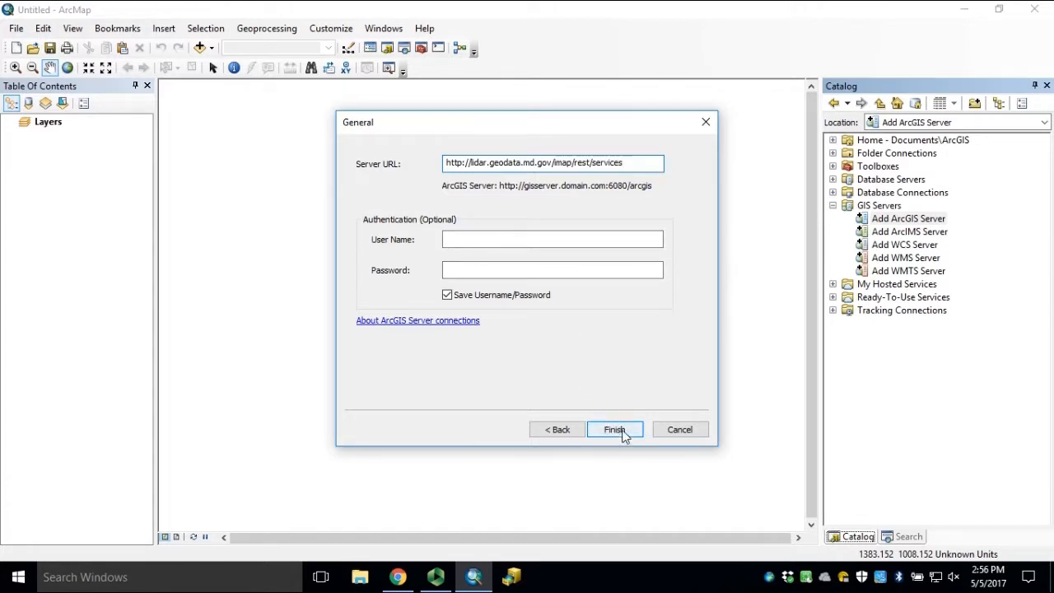
{"action": "left_click", "coordinate": [614, 429]}
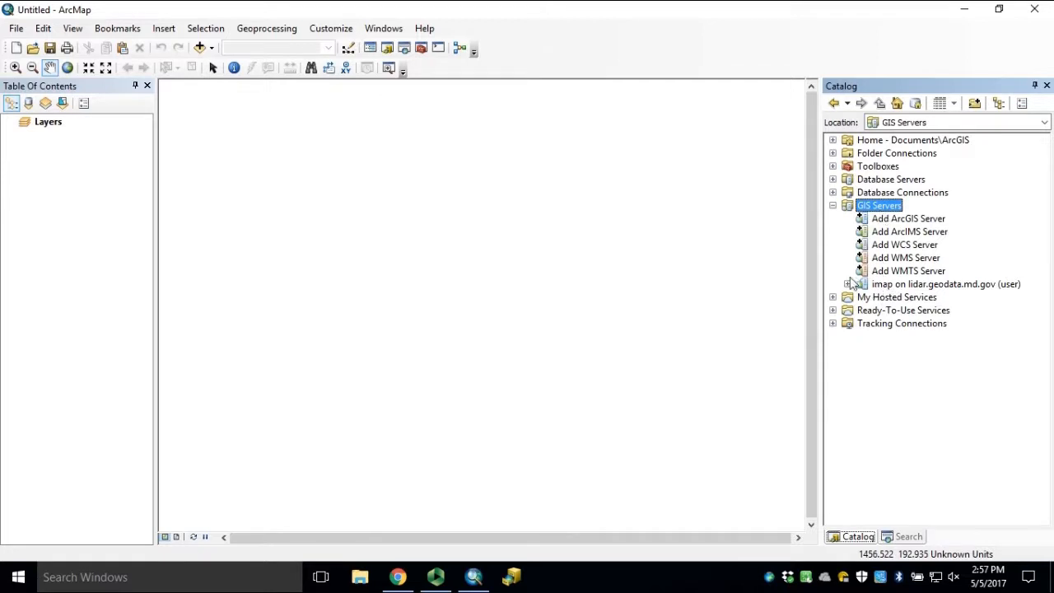
Step: Expand the imap on lidar.geodata.md.gov connection to show its county folders
{"action": "left_click", "coordinate": [850, 283]}
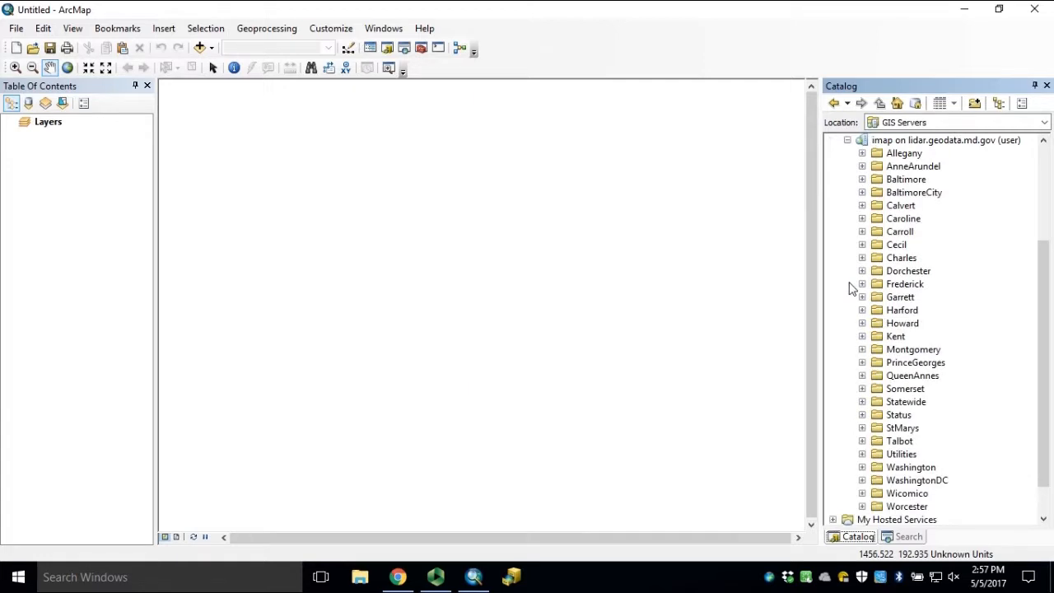
{"action": "mouse_move", "coordinate": [903, 157]}
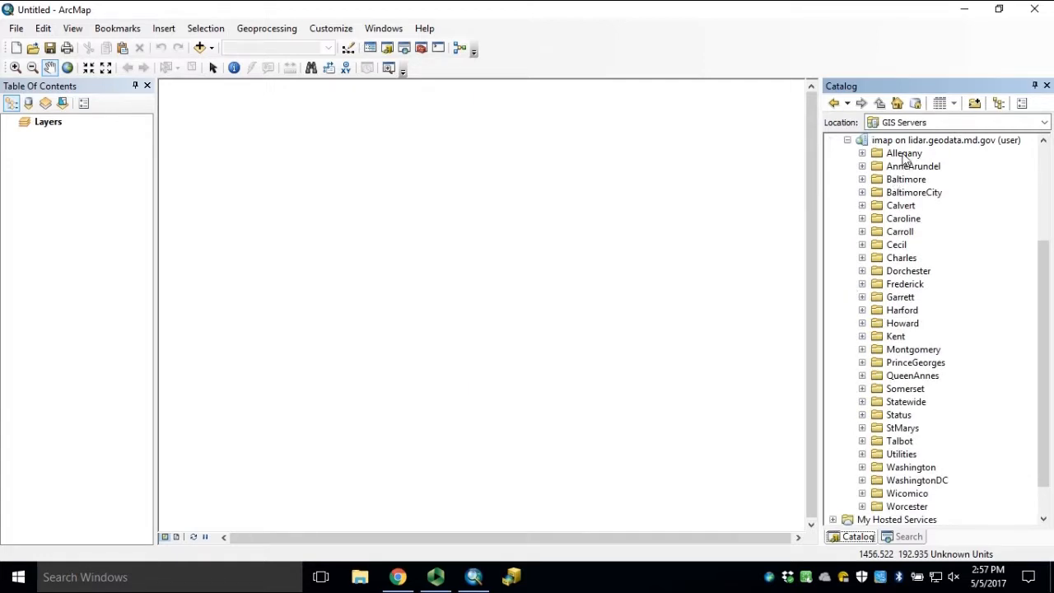
{"action": "mouse_move", "coordinate": [992, 297]}
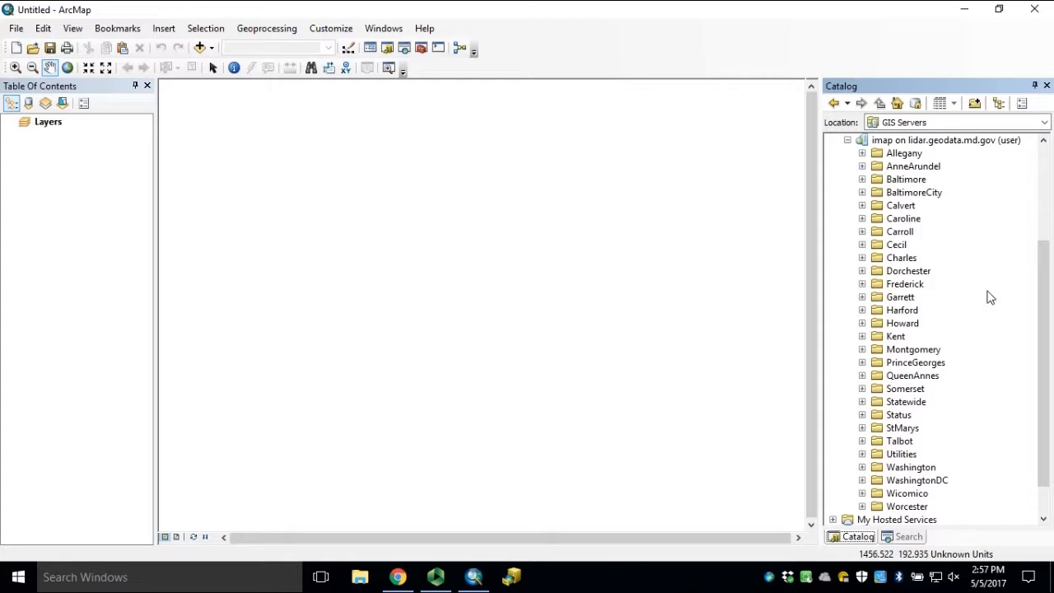
{"action": "mouse_move", "coordinate": [959, 296]}
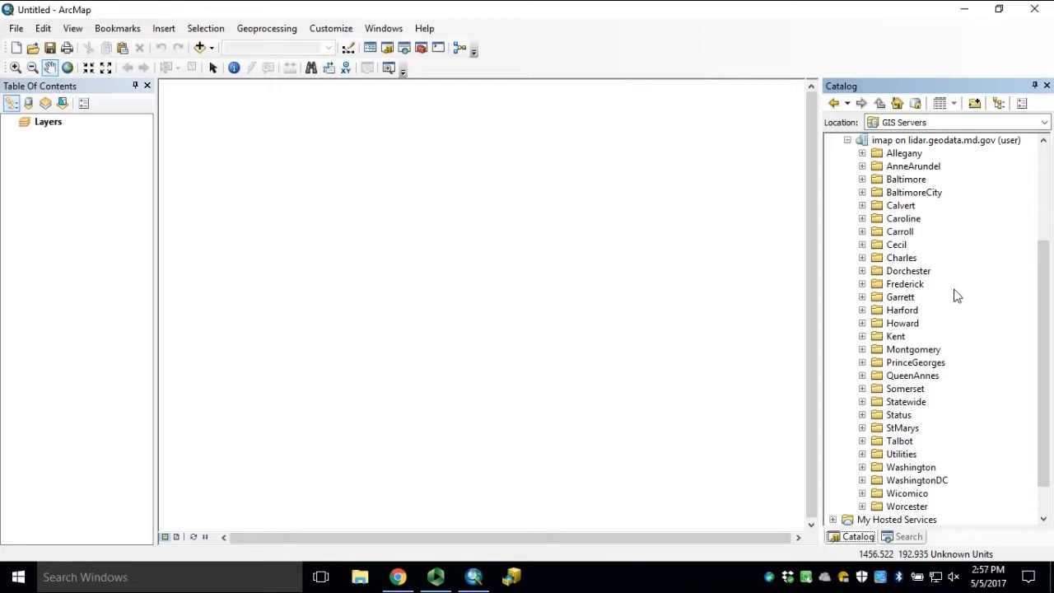
{"action": "mouse_move", "coordinate": [892, 316]}
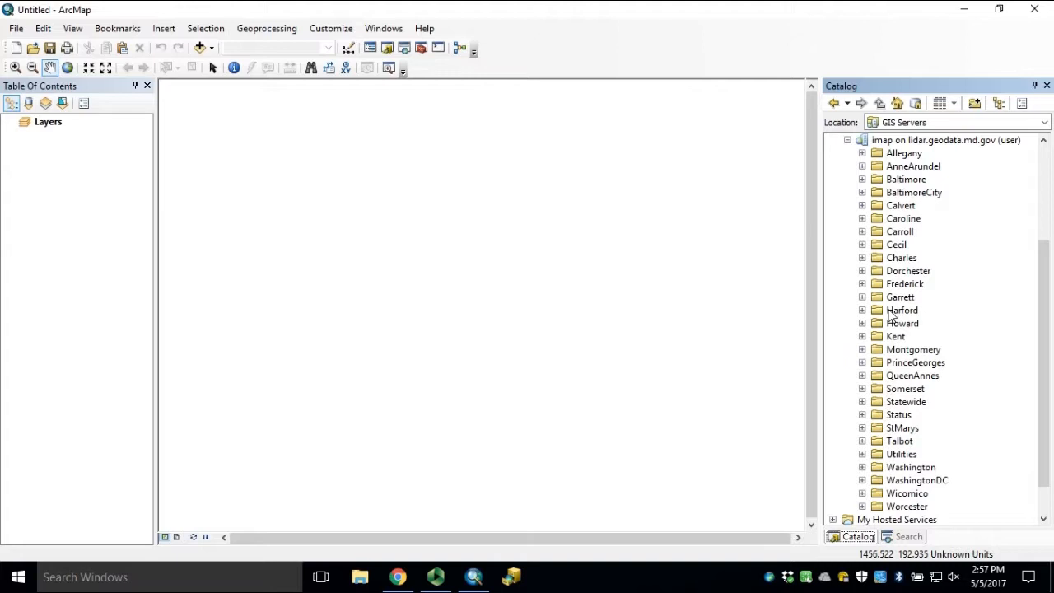
{"action": "mouse_move", "coordinate": [900, 508]}
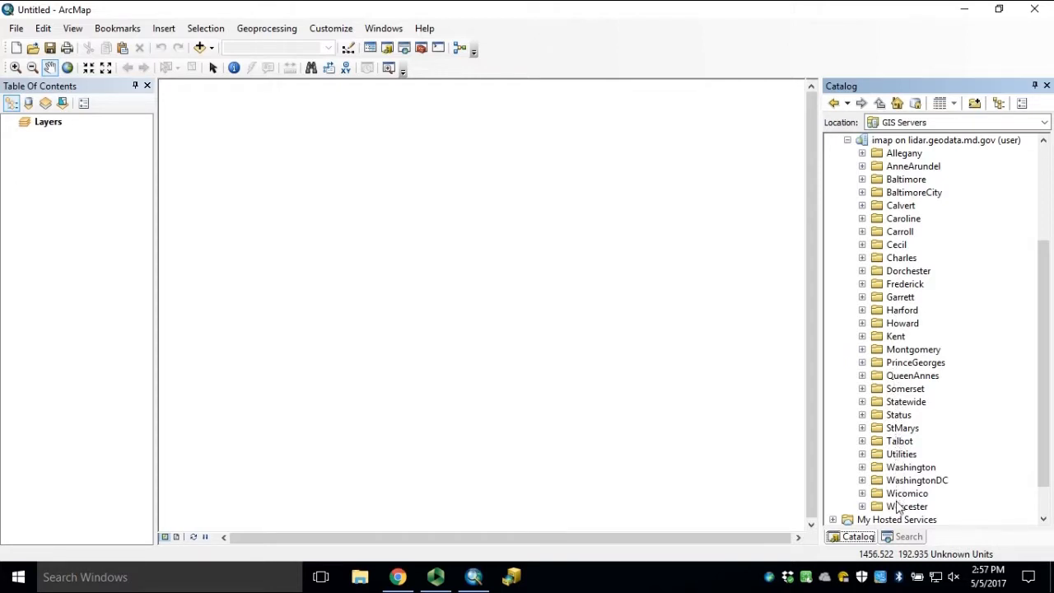
{"action": "mouse_move", "coordinate": [900, 511]}
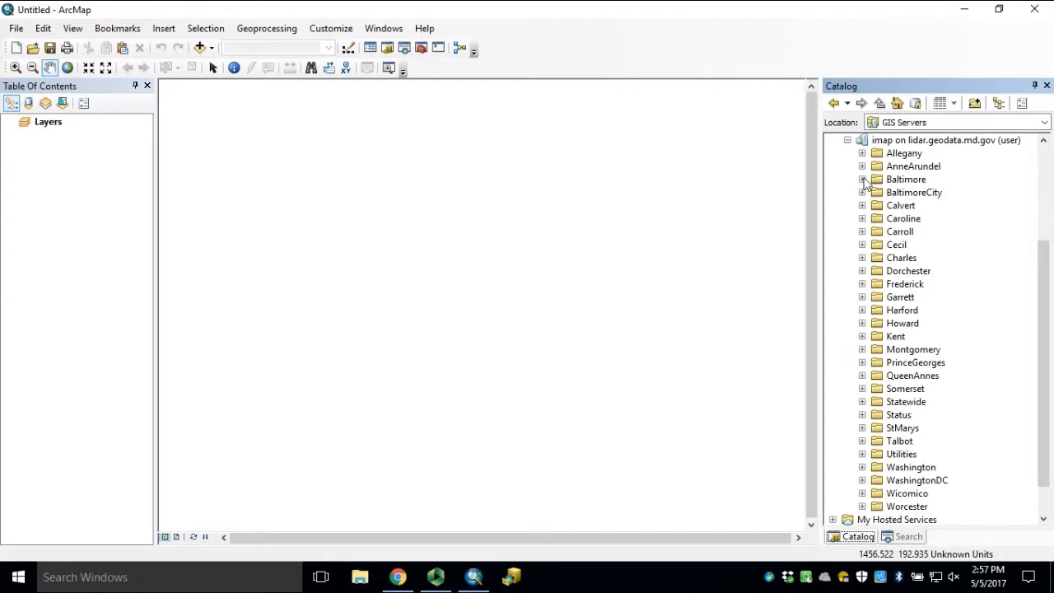
Step: Expand the Baltimore folder and select the MD_baltimore_dem_m image service
{"action": "left_click", "coordinate": [863, 178]}
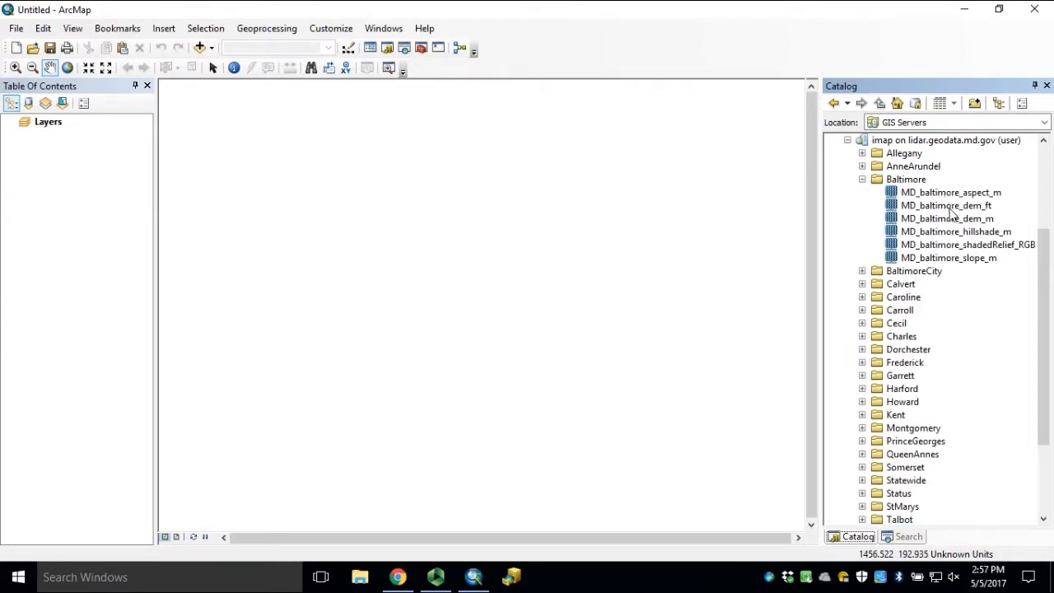
{"action": "mouse_move", "coordinate": [980, 224]}
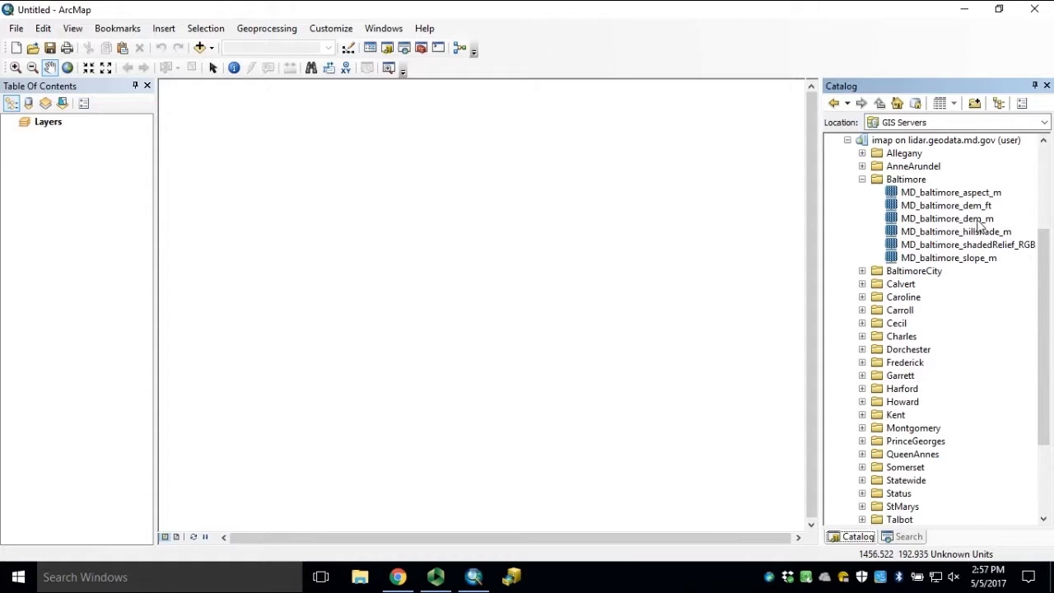
{"action": "mouse_move", "coordinate": [988, 223]}
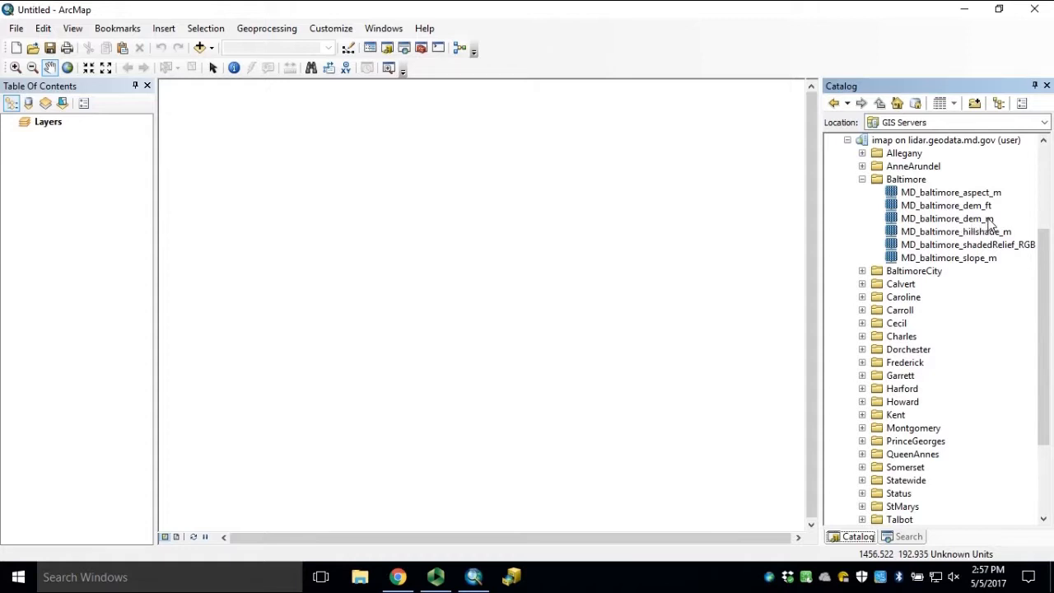
{"action": "mouse_move", "coordinate": [975, 224]}
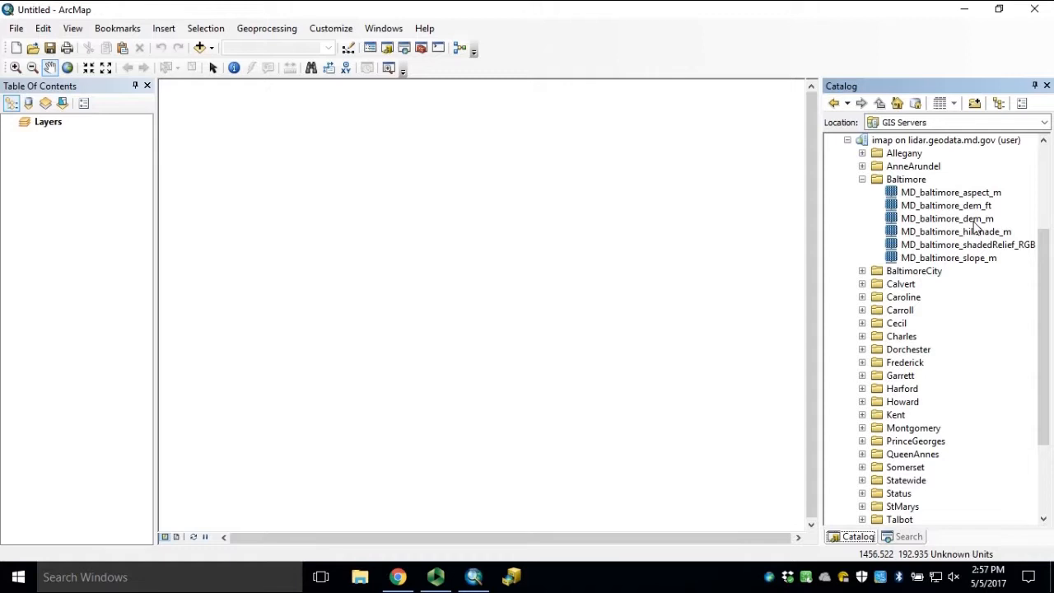
{"action": "left_click", "coordinate": [946, 217]}
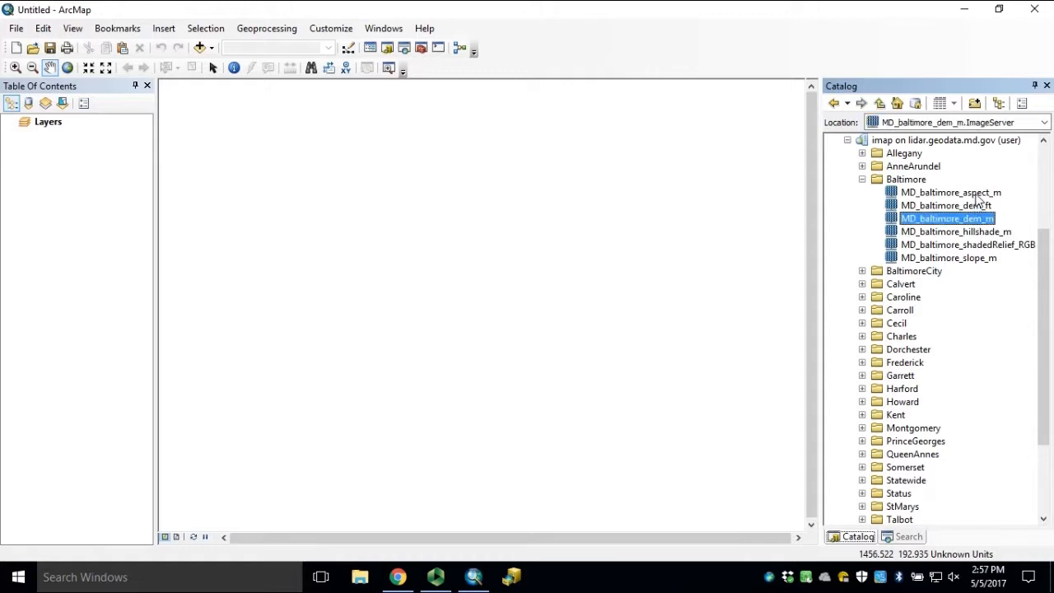
{"action": "mouse_move", "coordinate": [980, 250]}
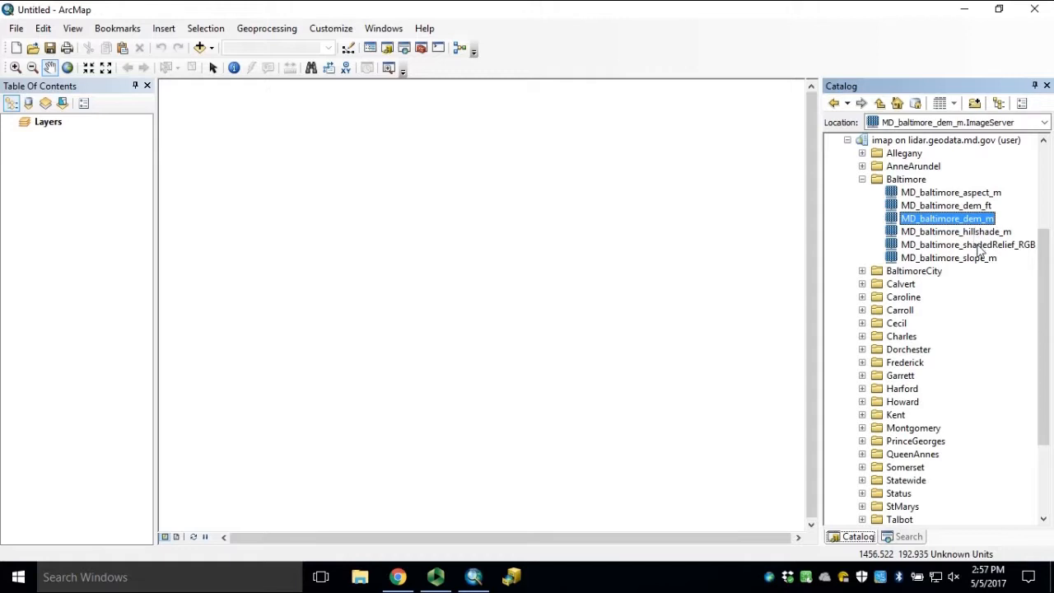
{"action": "mouse_move", "coordinate": [1018, 257]}
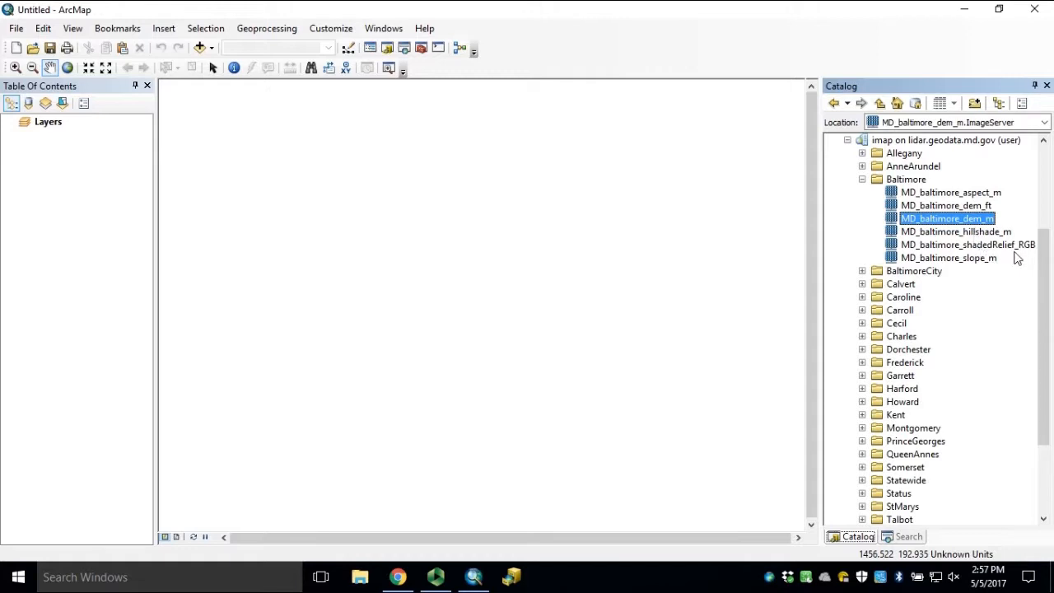
{"action": "mouse_move", "coordinate": [975, 270]}
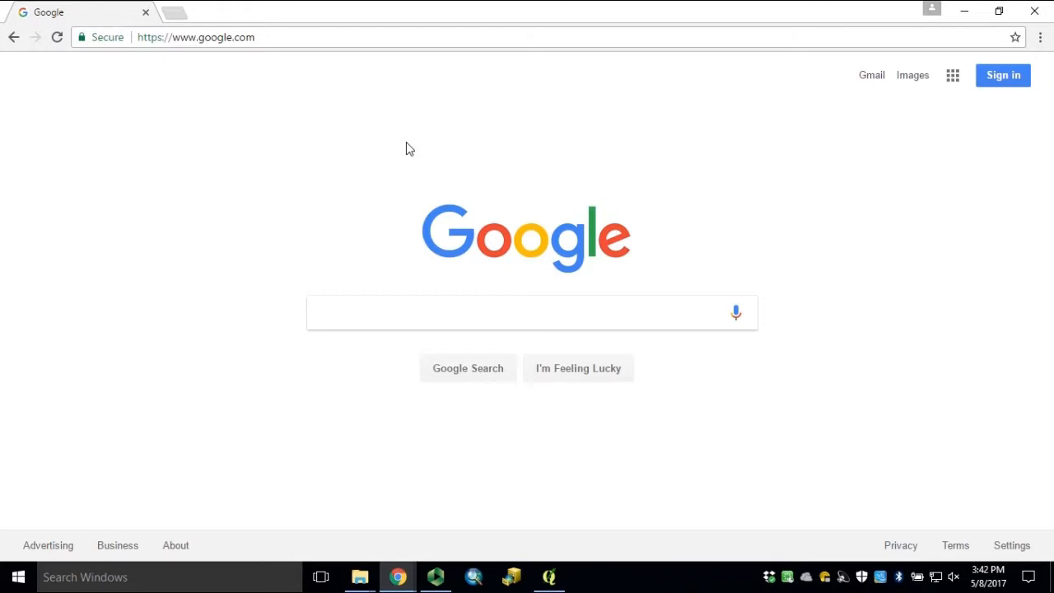
{"action": "mouse_move", "coordinate": [404, 148]}
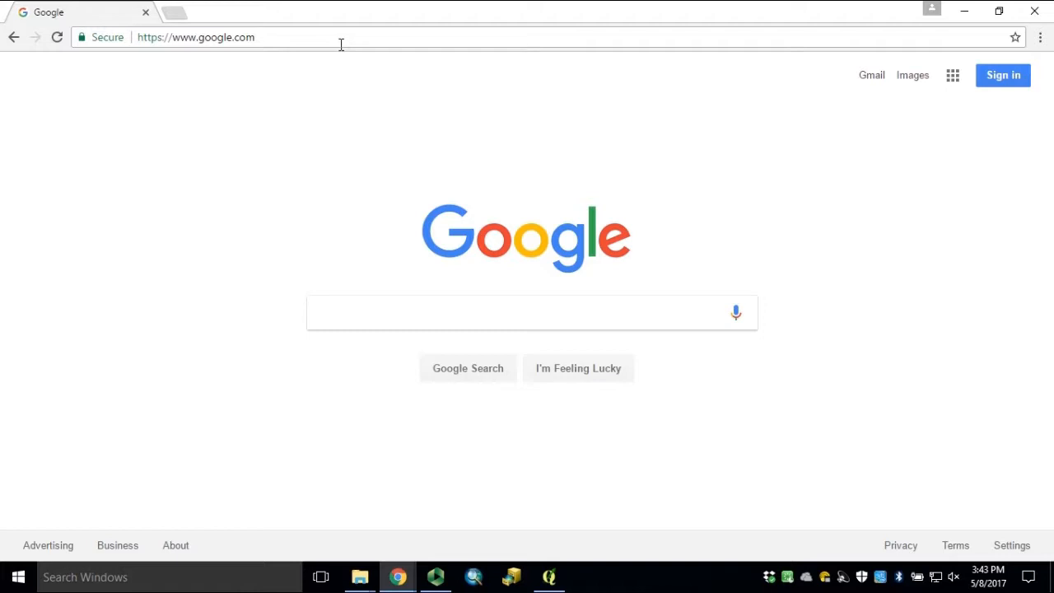
Step: Navigate Chrome to lidar.geodata.md.gov/imap/rest/services
{"action": "left_click", "coordinate": [196, 36]}
{"action": "type", "text": "lidar"}
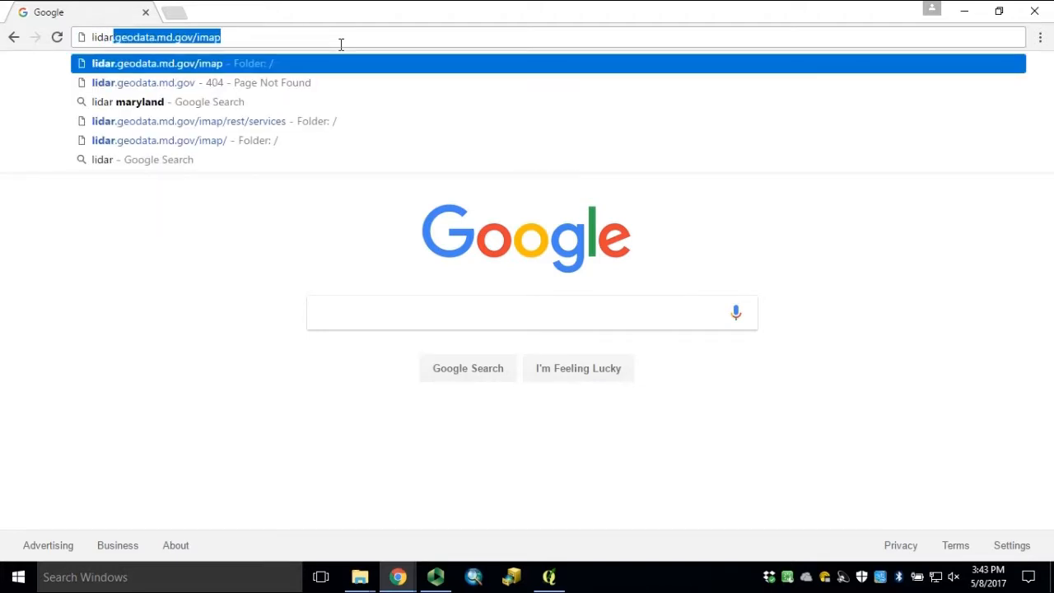
{"action": "left_click", "coordinate": [189, 122]}
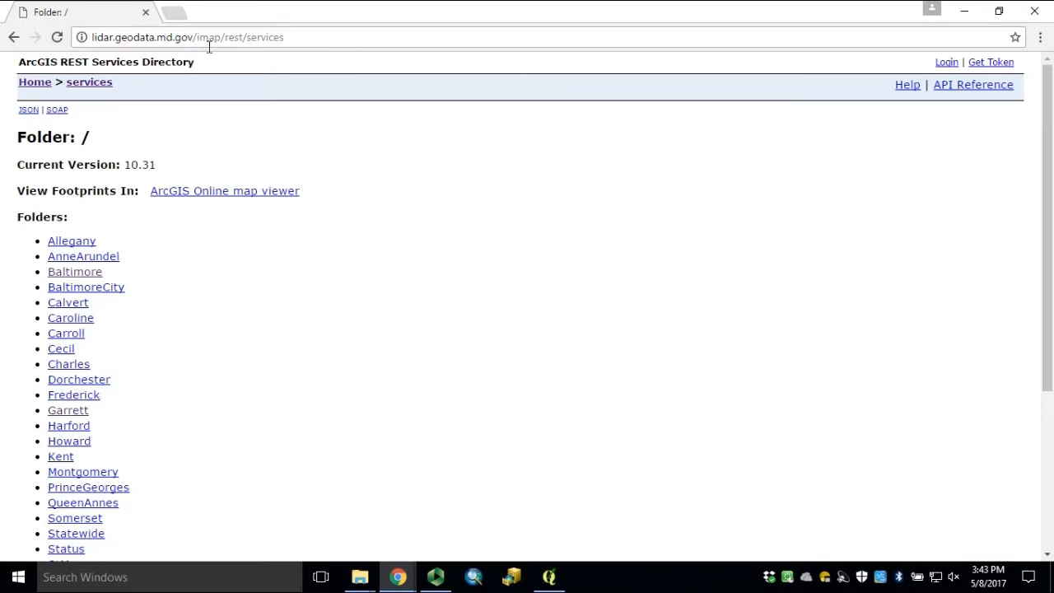
{"action": "mouse_move", "coordinate": [93, 284]}
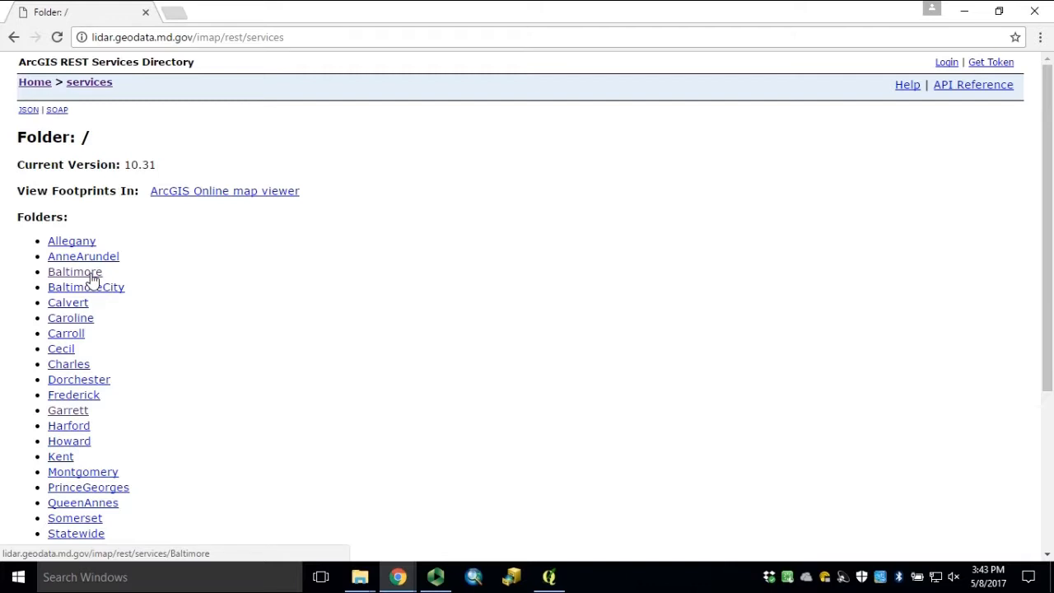
Step: Browse into Baltimore and the MD_baltimore_dem_m (ImageServer) service page
{"action": "left_click", "coordinate": [76, 272]}
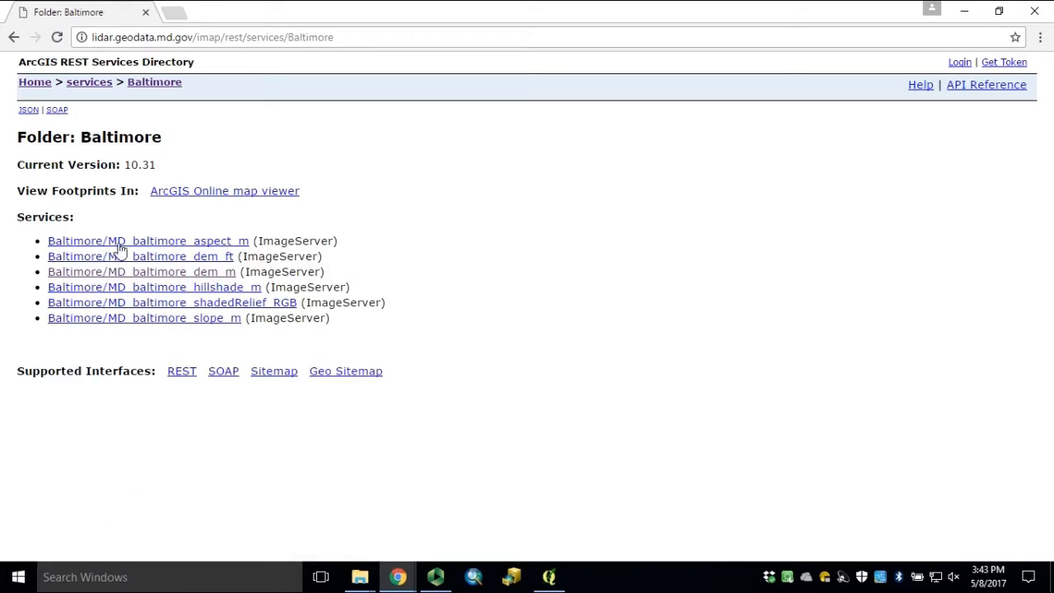
{"action": "mouse_move", "coordinate": [183, 279]}
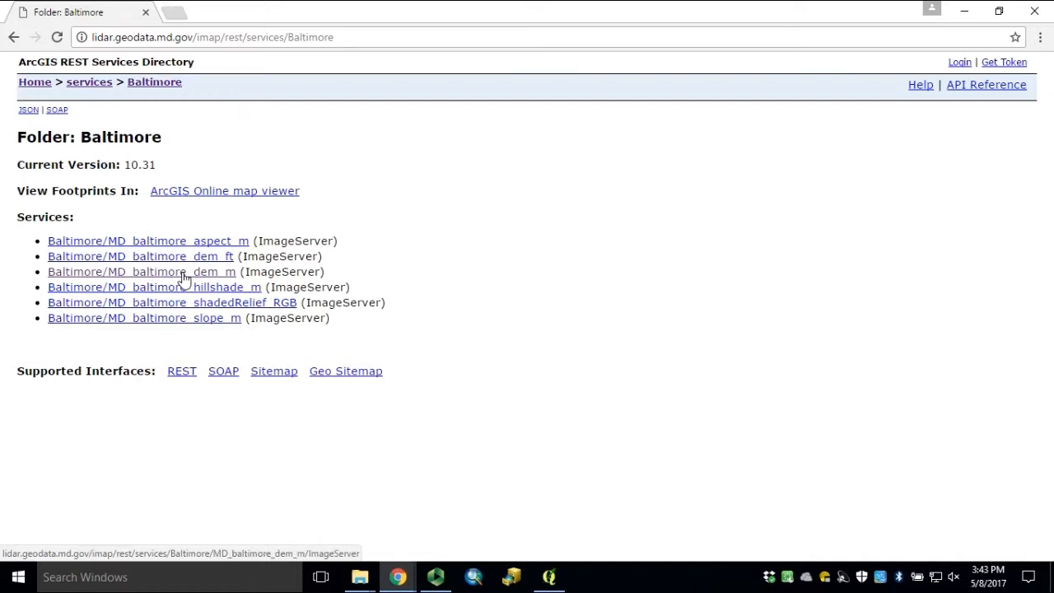
{"action": "left_click", "coordinate": [140, 270]}
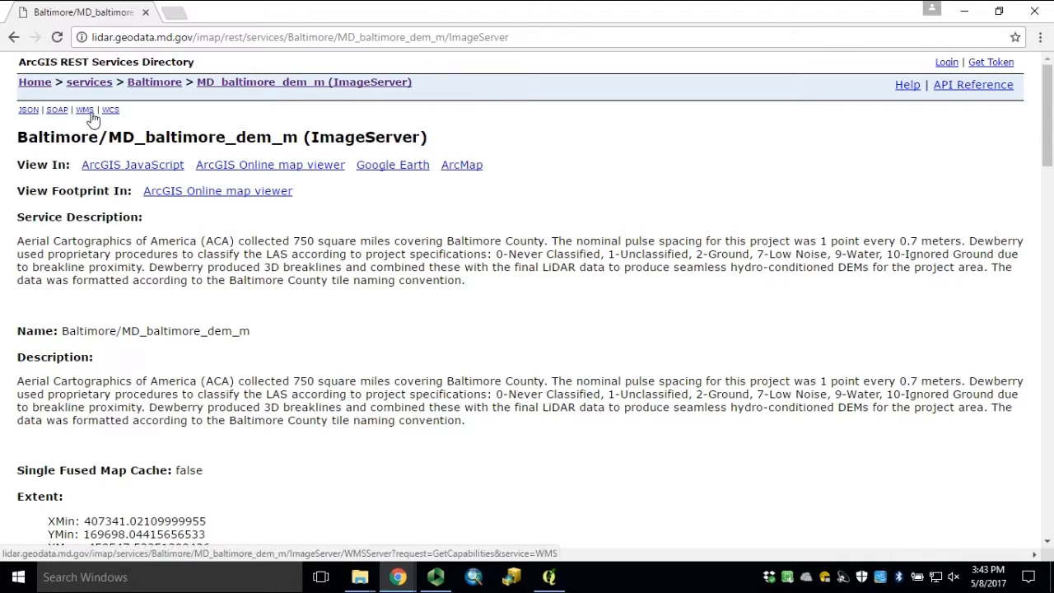
Step: Show the service's WMS GetCapabilities XML and select its URL for copying
{"action": "left_click", "coordinate": [86, 109]}
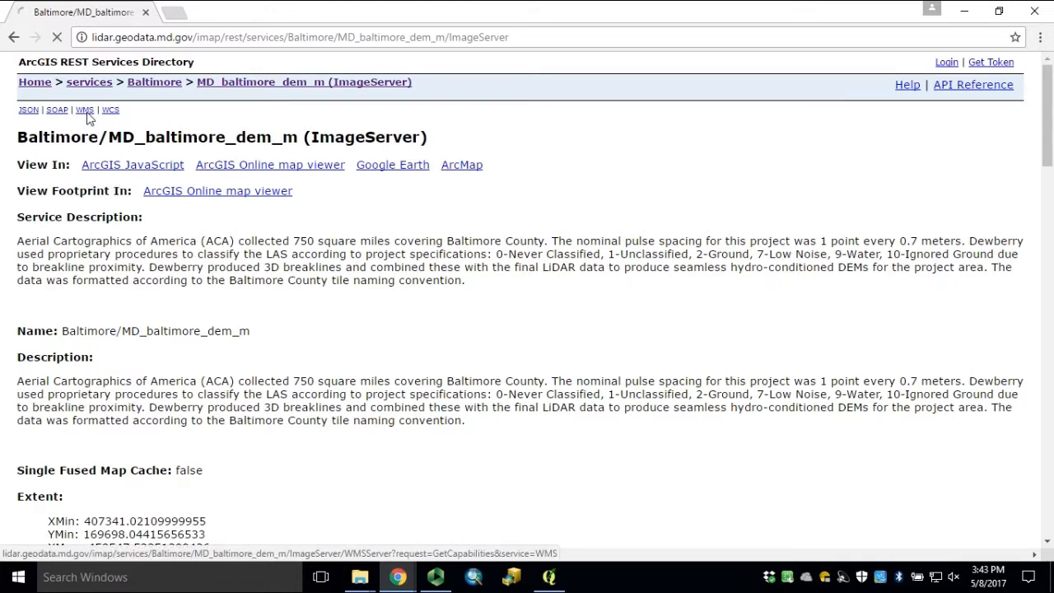
{"action": "left_click", "coordinate": [85, 108]}
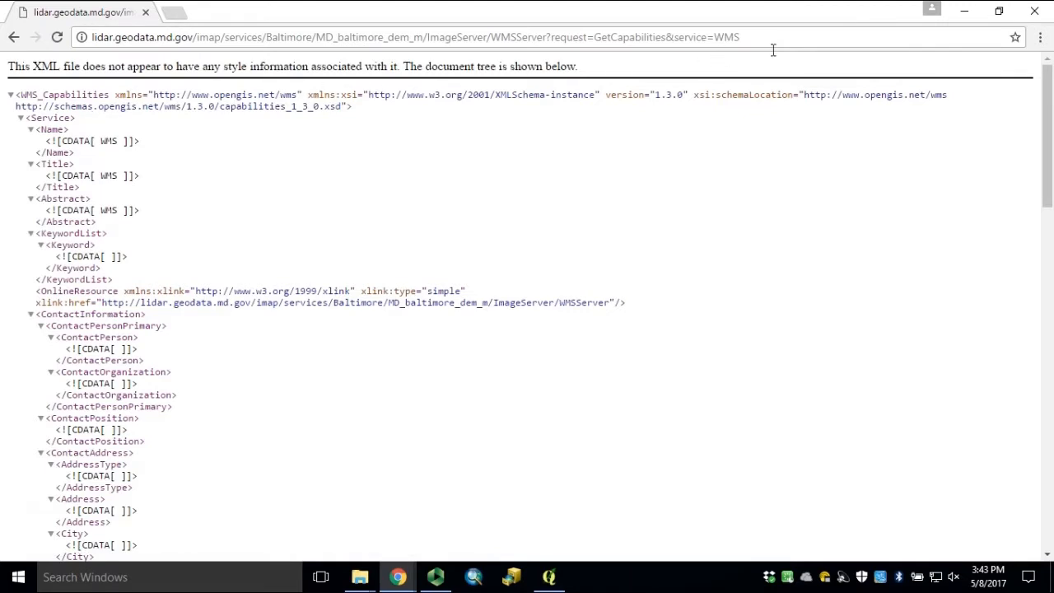
{"action": "left_click", "coordinate": [411, 36]}
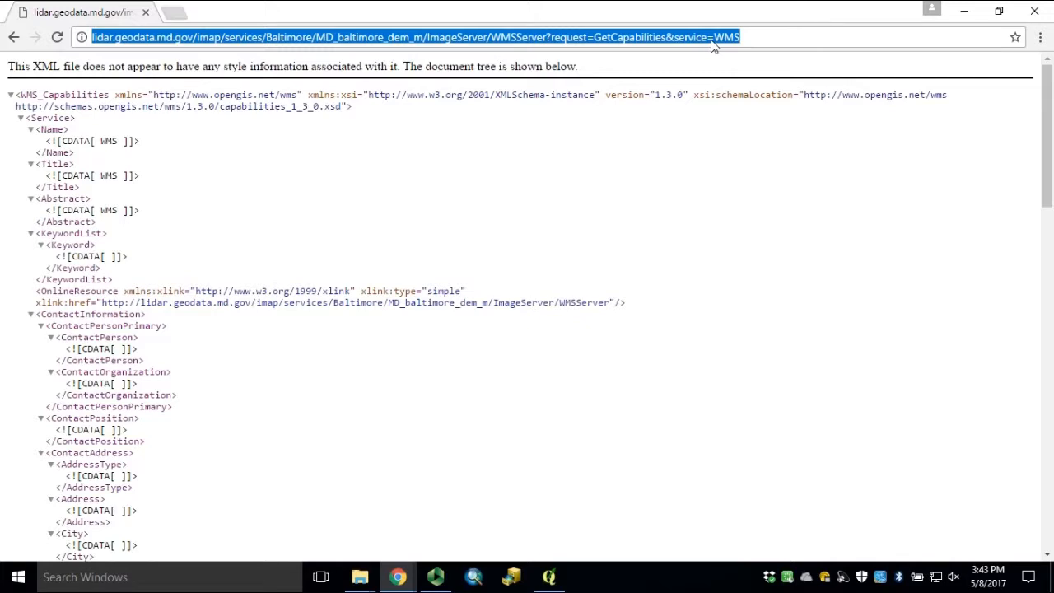
{"action": "mouse_move", "coordinate": [551, 560]}
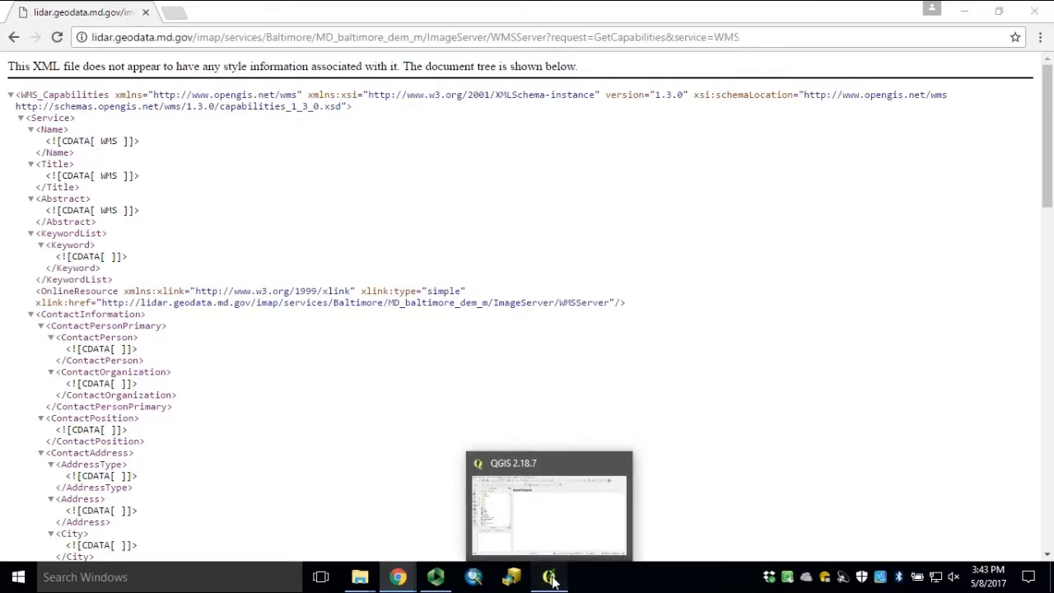
Step: Switch to QGIS and bring up the Add Layer(s) from a WM(T)S Server dialog
{"action": "left_click", "coordinate": [550, 577]}
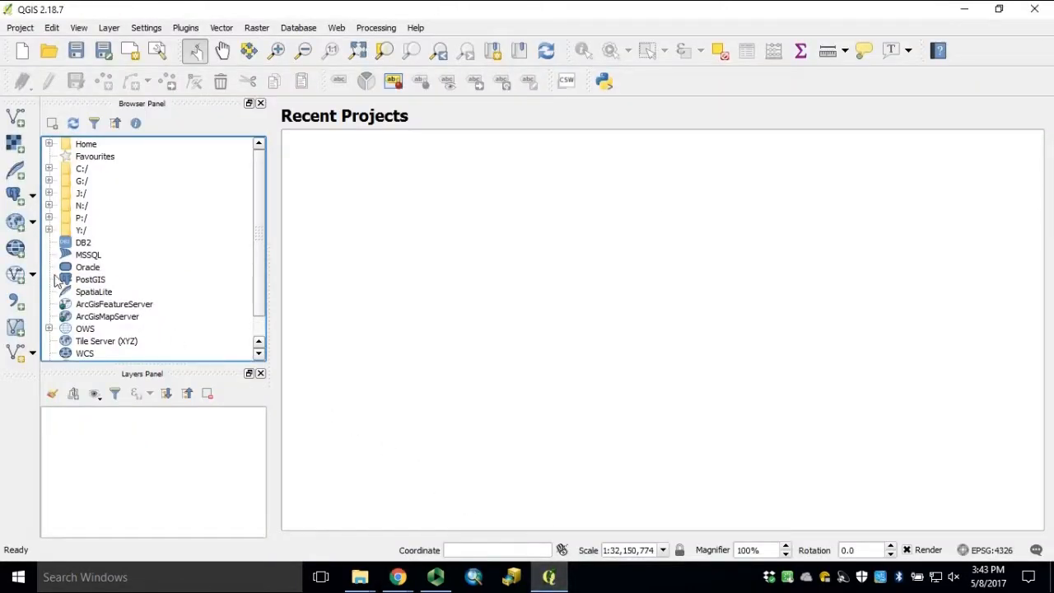
{"action": "mouse_move", "coordinate": [15, 221]}
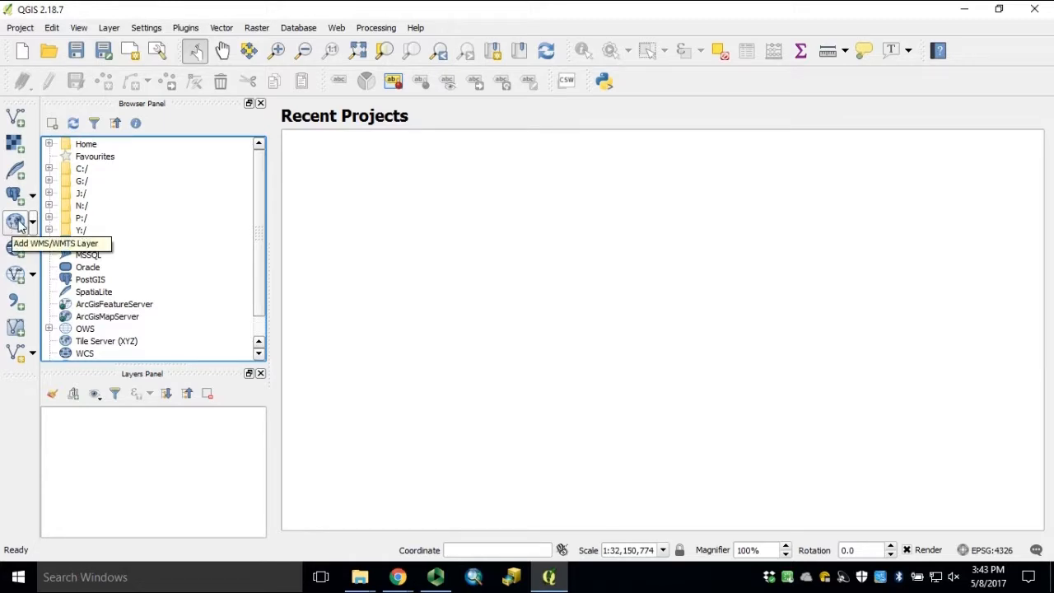
{"action": "left_click", "coordinate": [13, 221]}
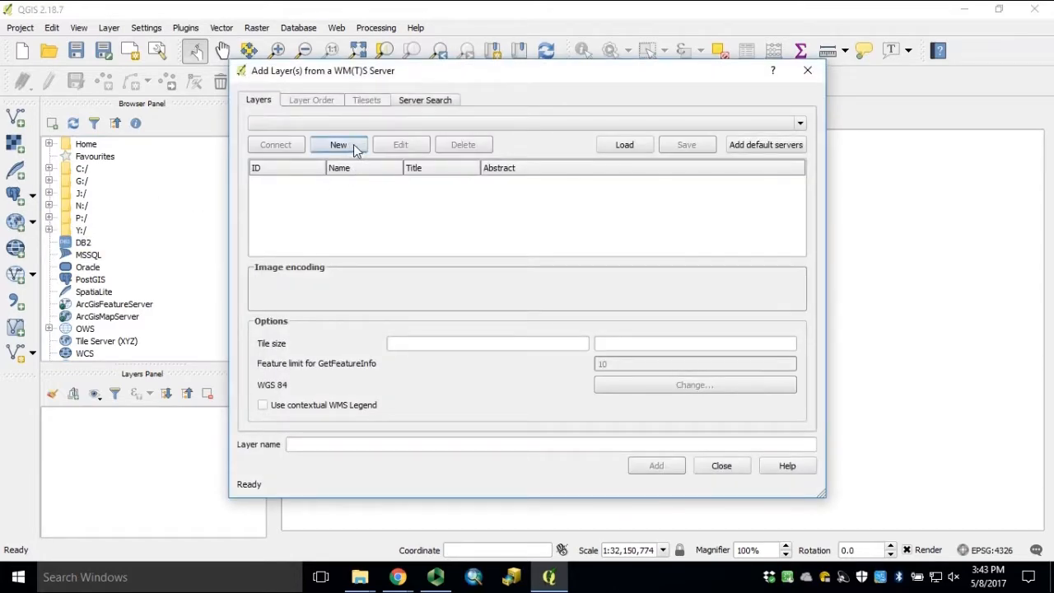
Step: Save a new WMS connection named LiDAR with the copied GetCapabilities URL
{"action": "left_click", "coordinate": [340, 145]}
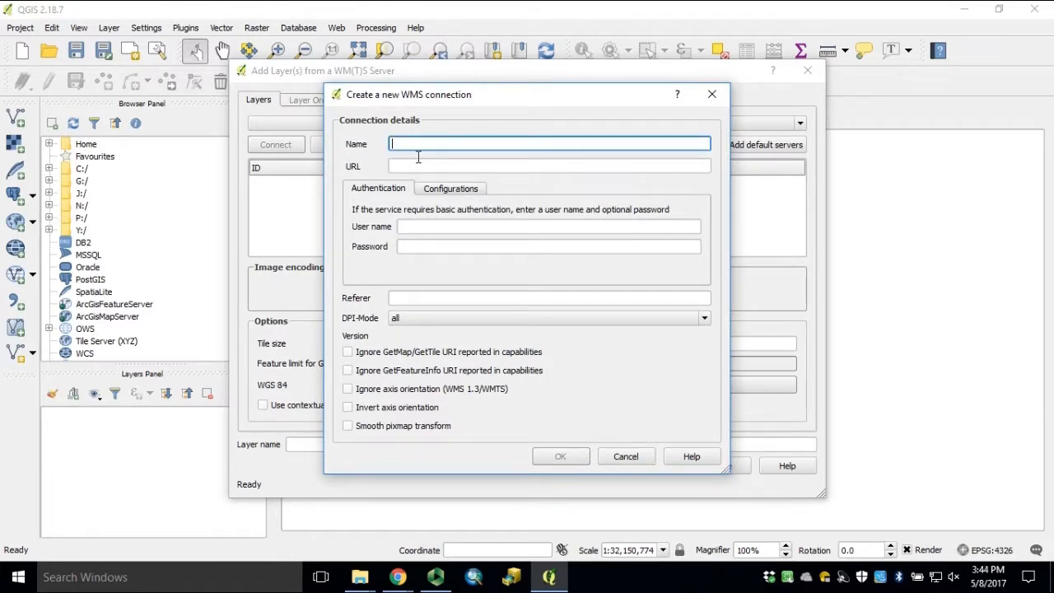
{"action": "type", "text": "LiDAR"}
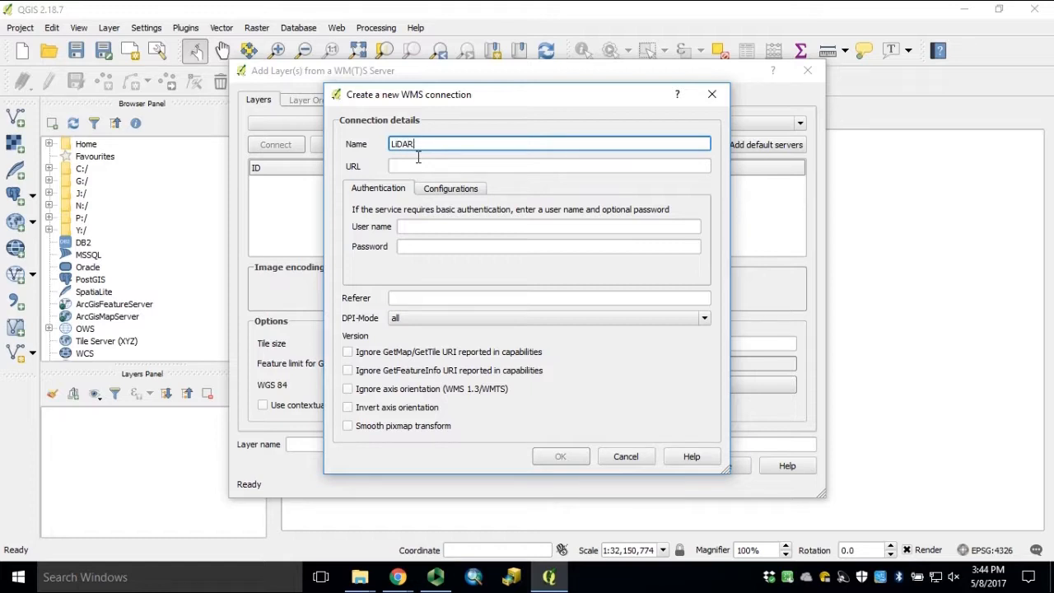
{"action": "left_click", "coordinate": [547, 165]}
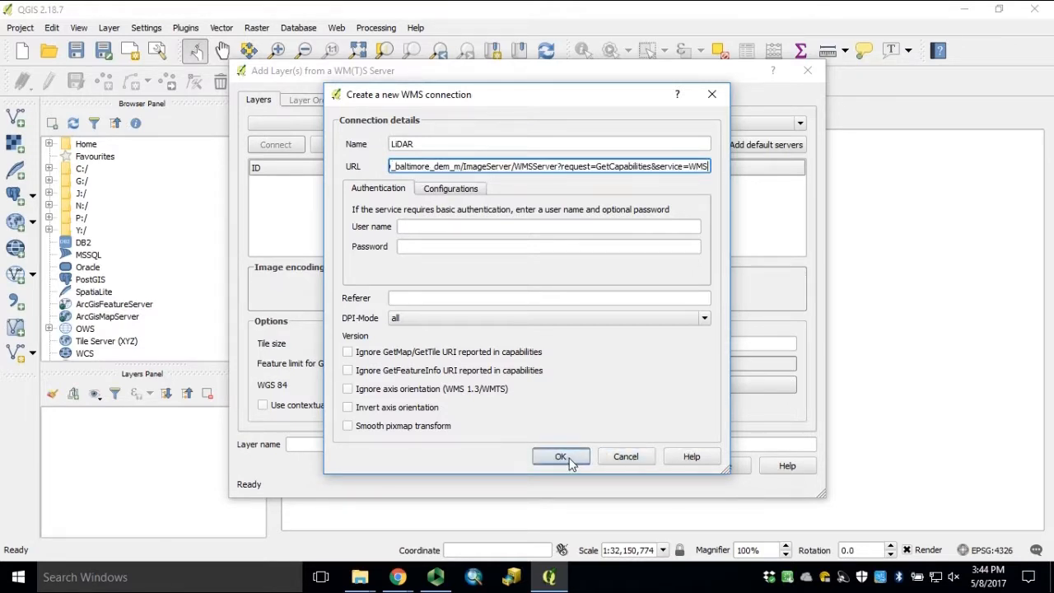
{"action": "left_click", "coordinate": [560, 456]}
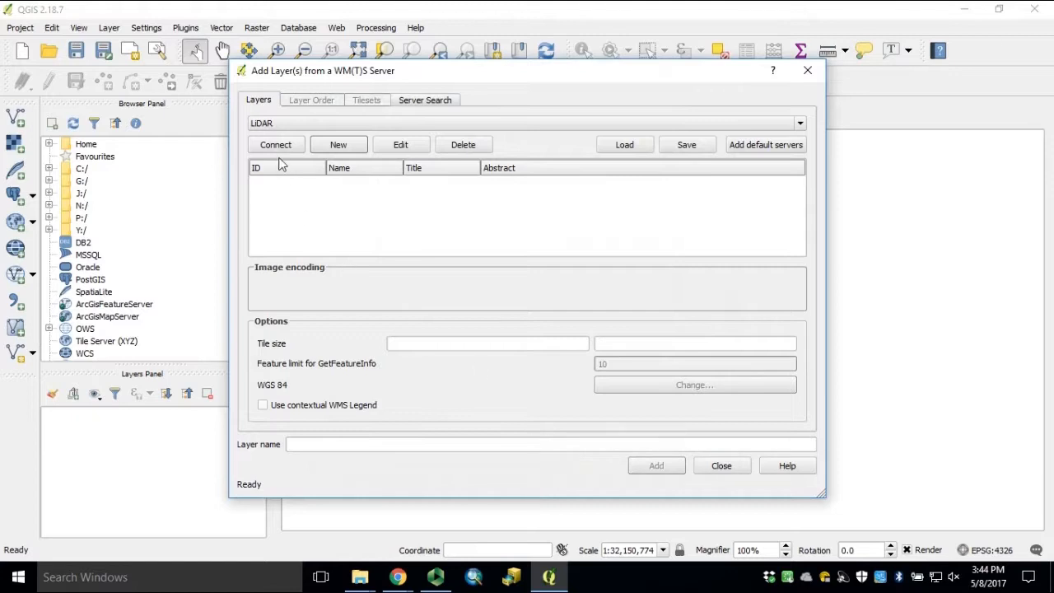
Step: Connect to LiDAR, select the MD_baltimore_dem 'default' layer with PNG image encoding
{"action": "left_click", "coordinate": [277, 145]}
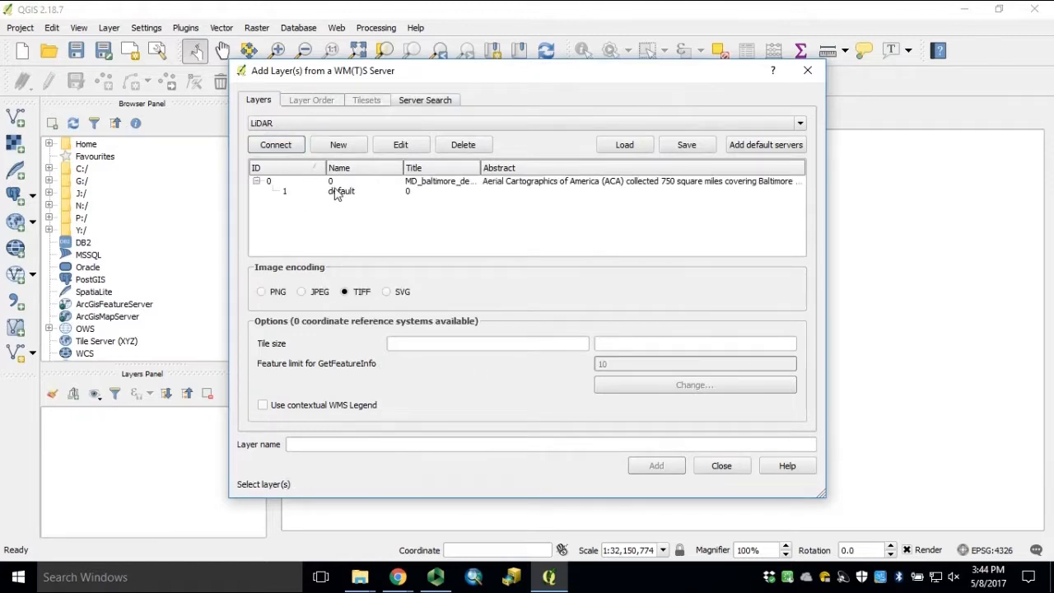
{"action": "left_click", "coordinate": [341, 191]}
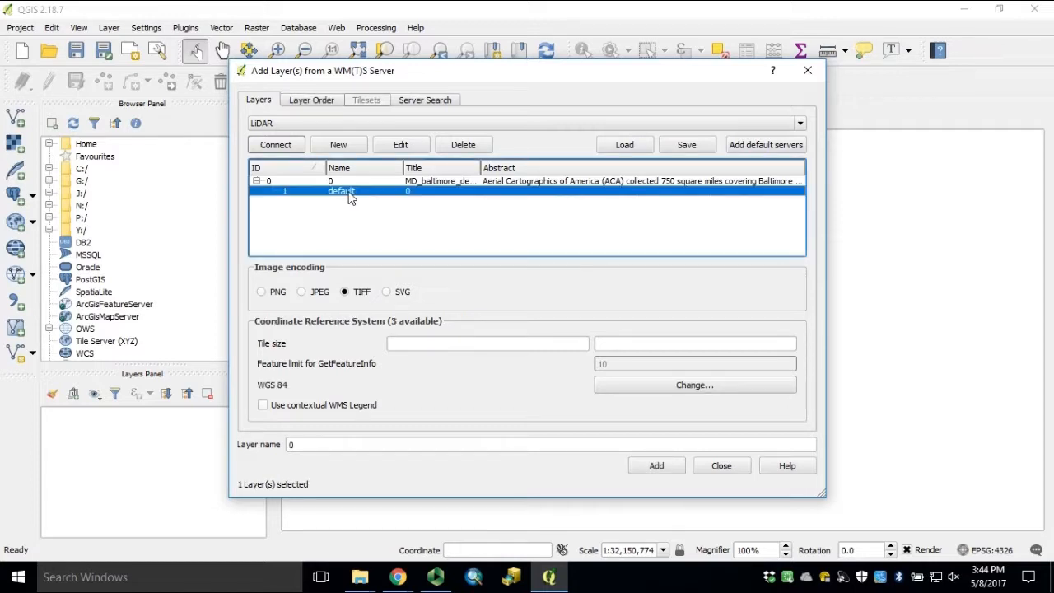
{"action": "mouse_move", "coordinate": [329, 231]}
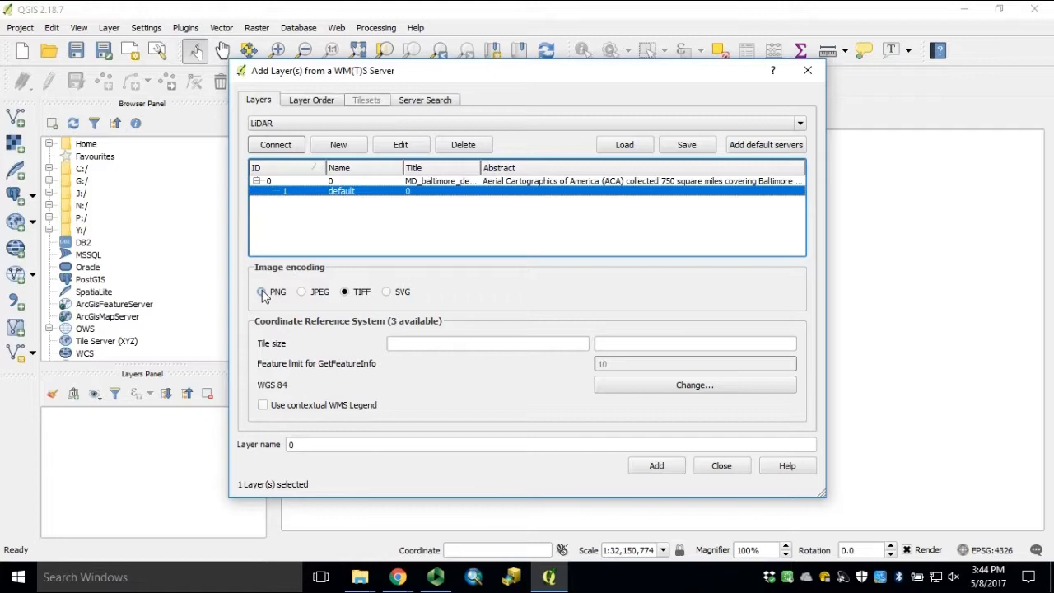
{"action": "left_click", "coordinate": [262, 292]}
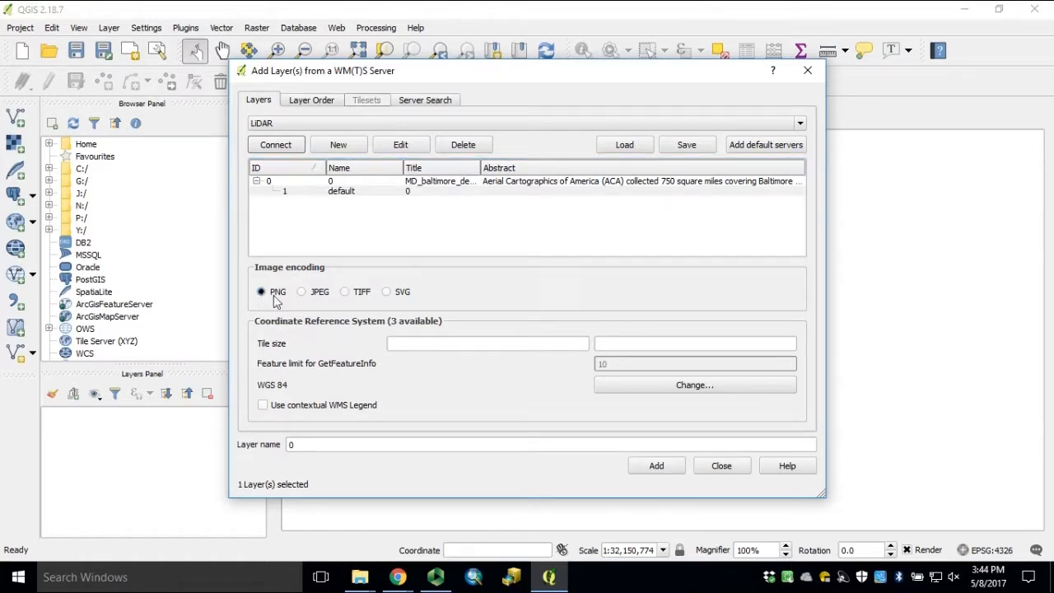
{"action": "mouse_move", "coordinate": [295, 328]}
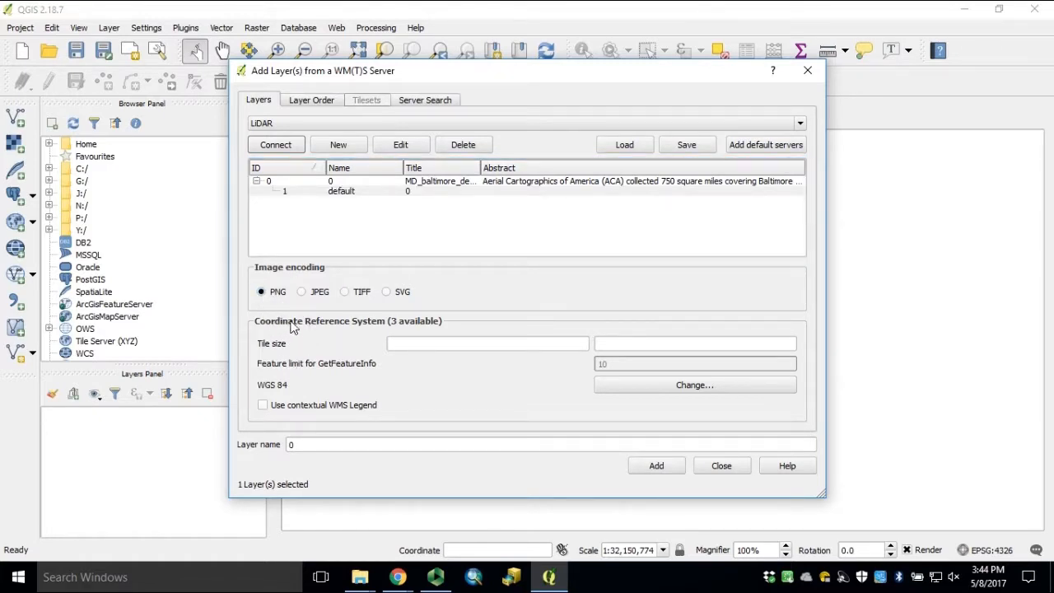
{"action": "mouse_move", "coordinate": [718, 406]}
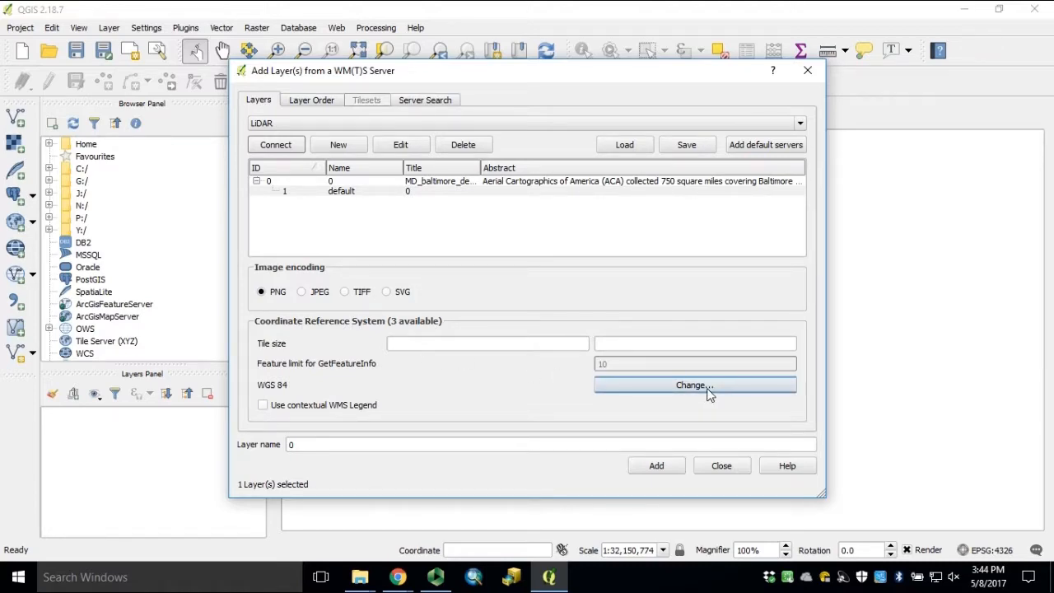
Step: Choose NAD83(HARN) / Maryland (EPSG:2804) in the CRS selector and confirm it for the layer
{"action": "left_click", "coordinate": [696, 386]}
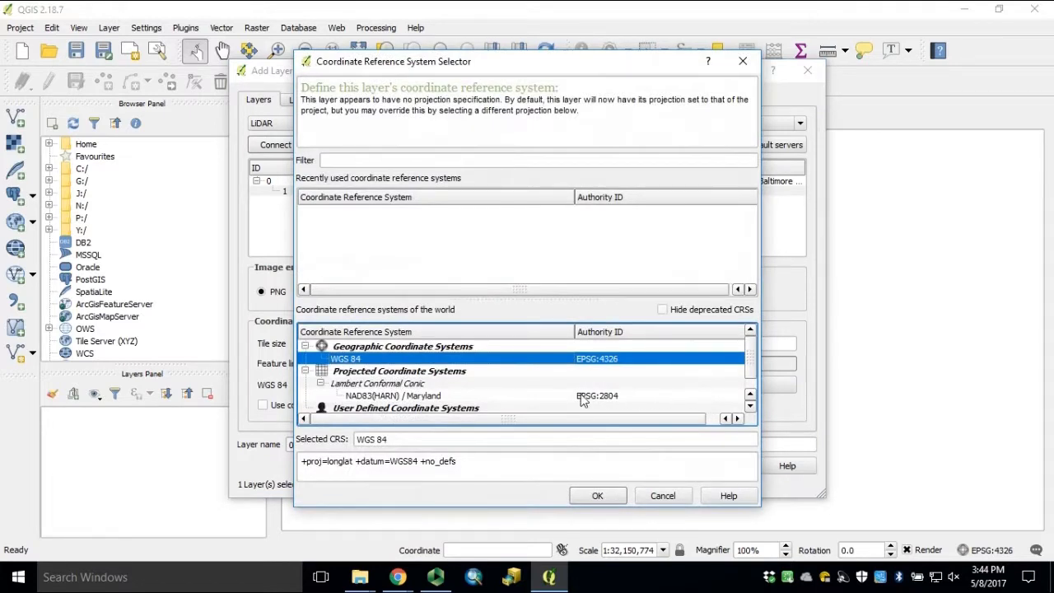
{"action": "mouse_move", "coordinate": [458, 382]}
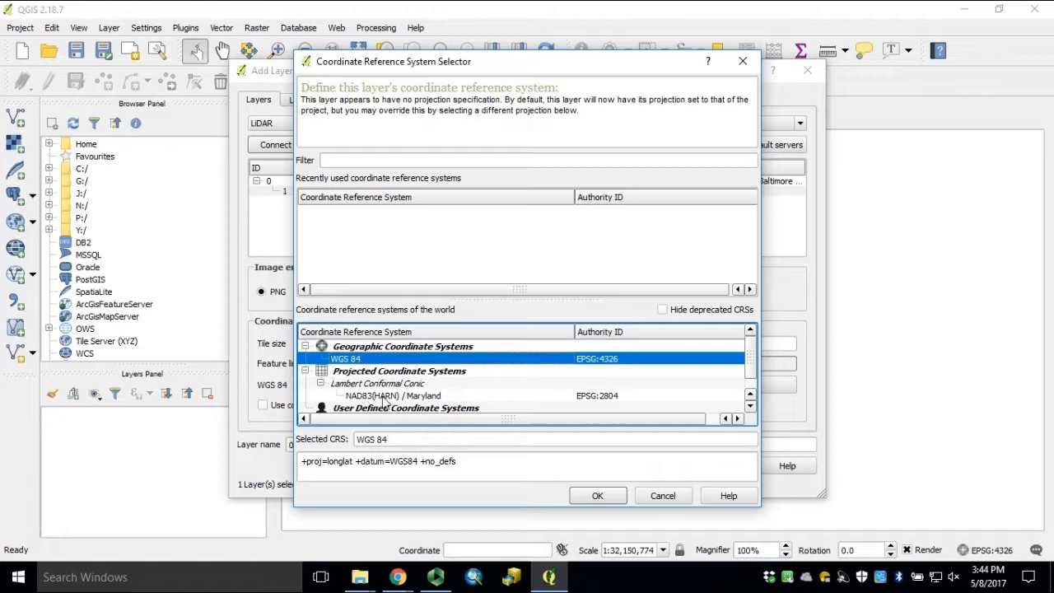
{"action": "mouse_move", "coordinate": [415, 402]}
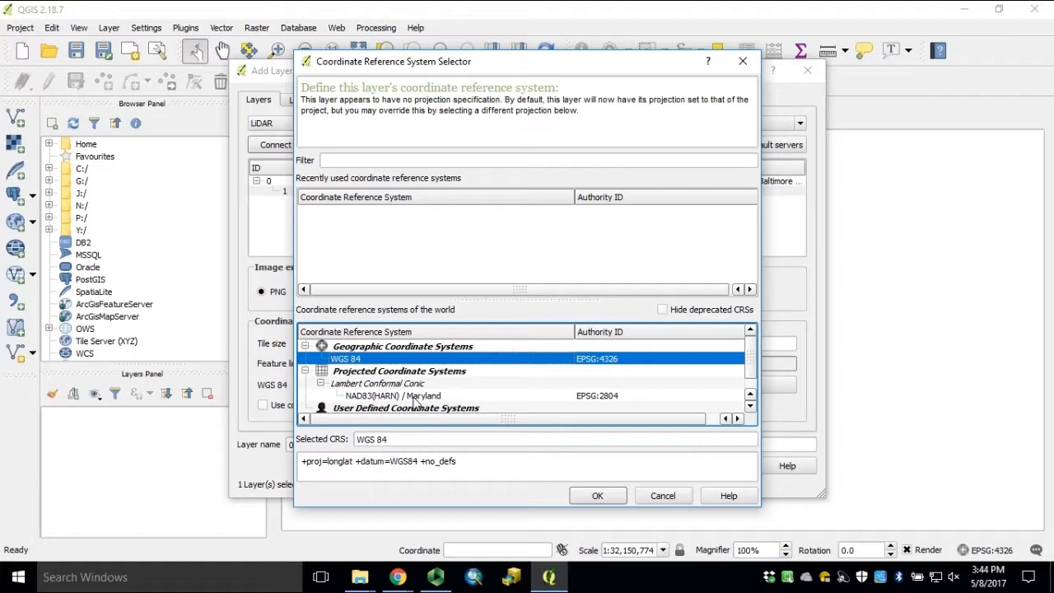
{"action": "left_click", "coordinate": [394, 395]}
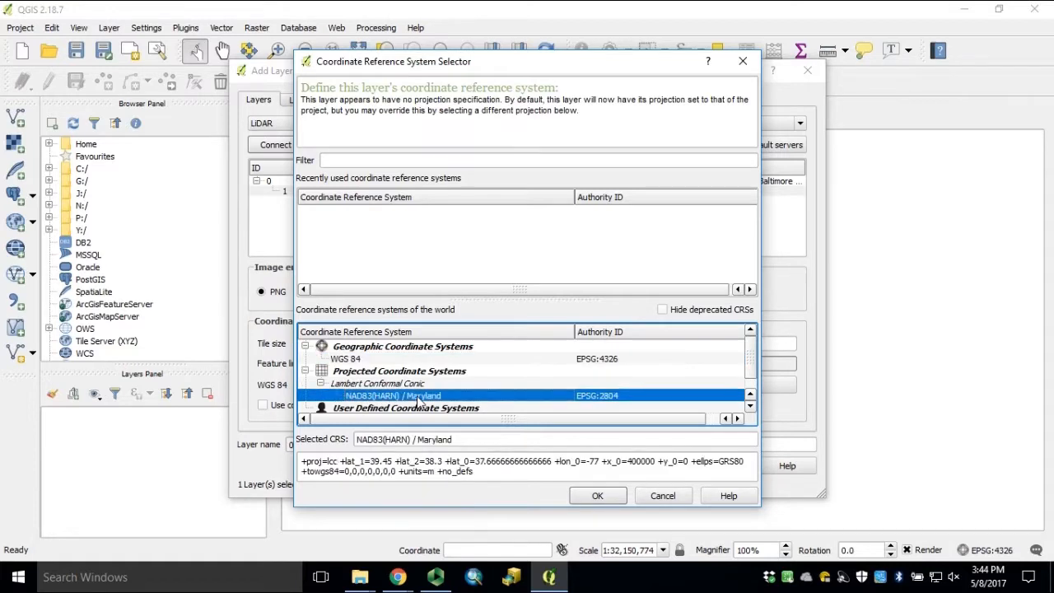
{"action": "mouse_move", "coordinate": [427, 412]}
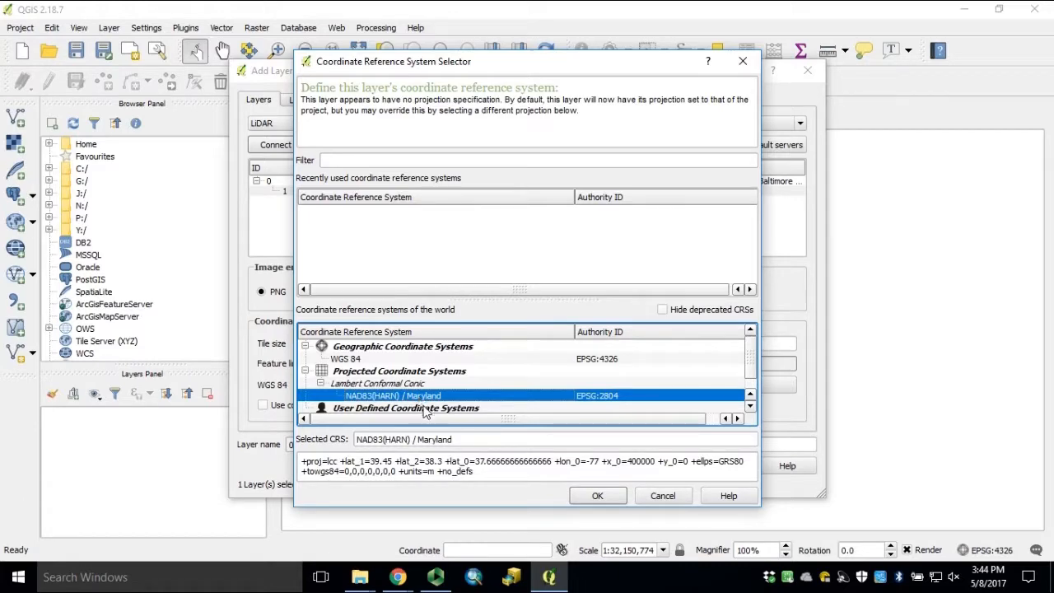
{"action": "left_click", "coordinate": [597, 494]}
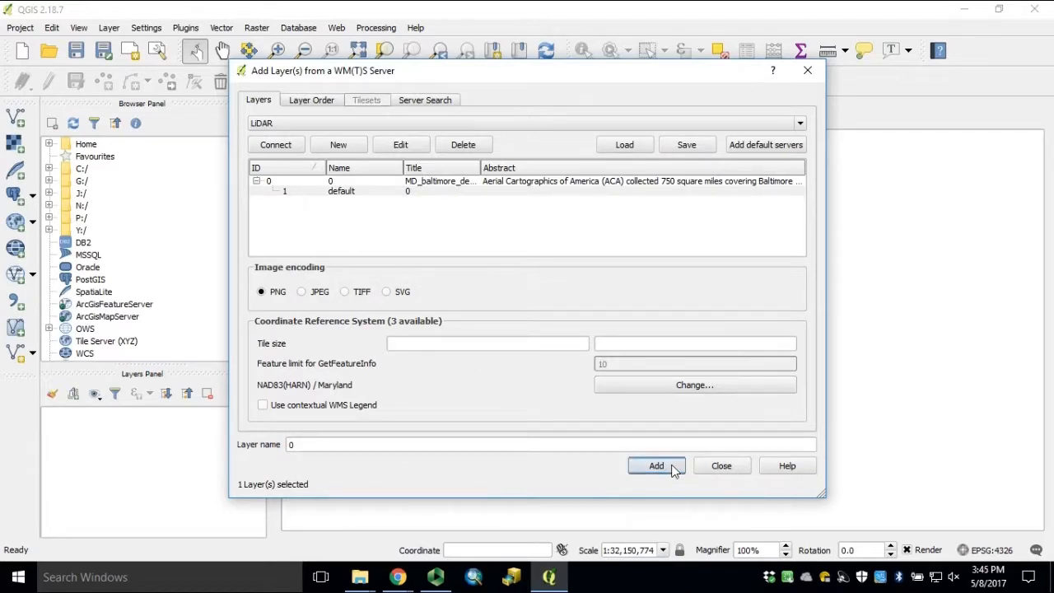
Step: Add the Baltimore lidar DEM WMS layer so it draws as a greyscale raster on the canvas
{"action": "left_click", "coordinate": [656, 465]}
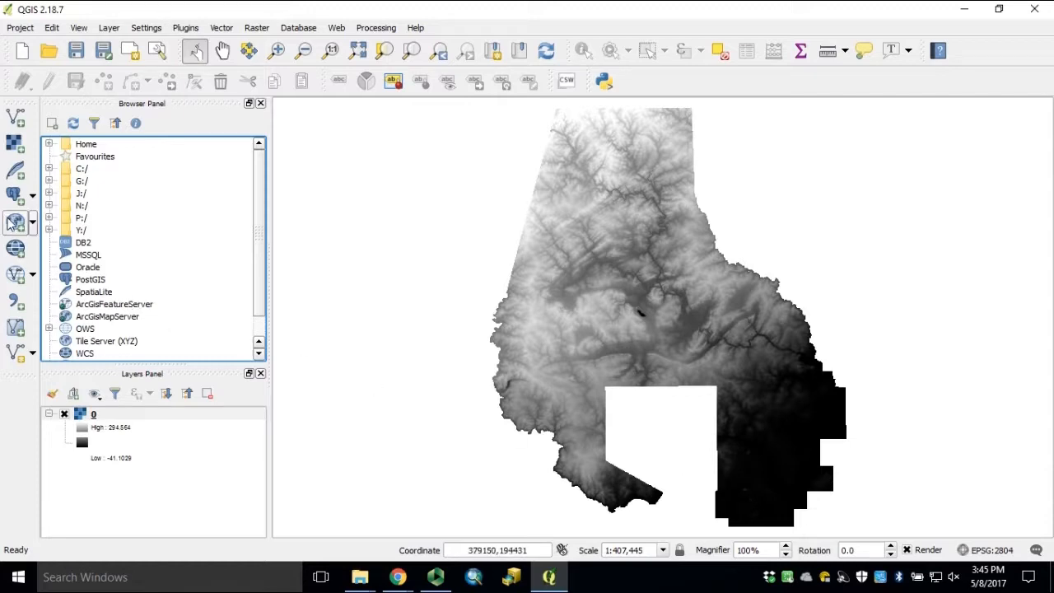
{"action": "mouse_move", "coordinate": [14, 222]}
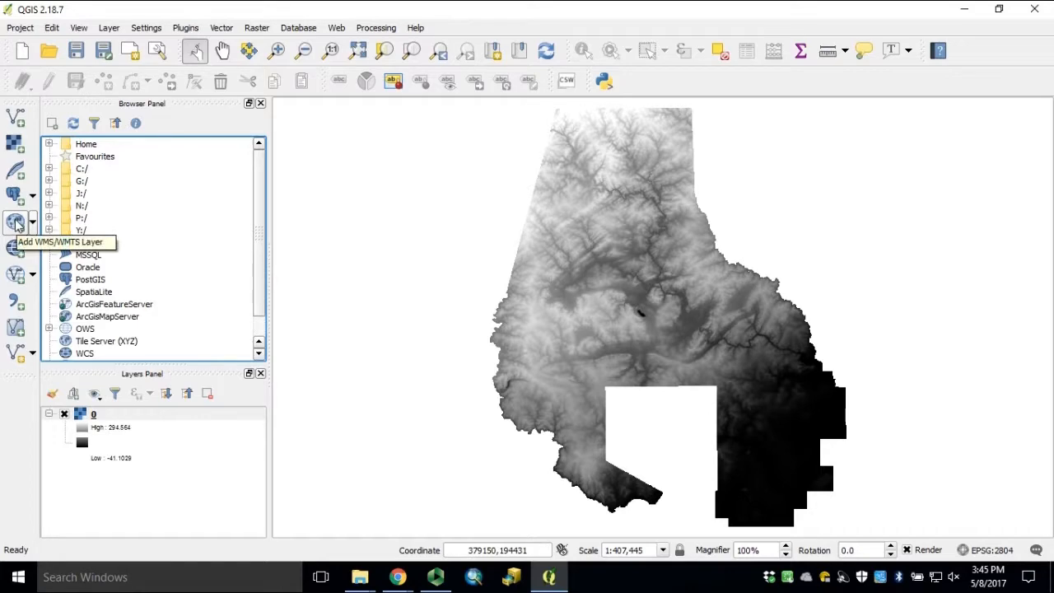
{"action": "left_click", "coordinate": [15, 221]}
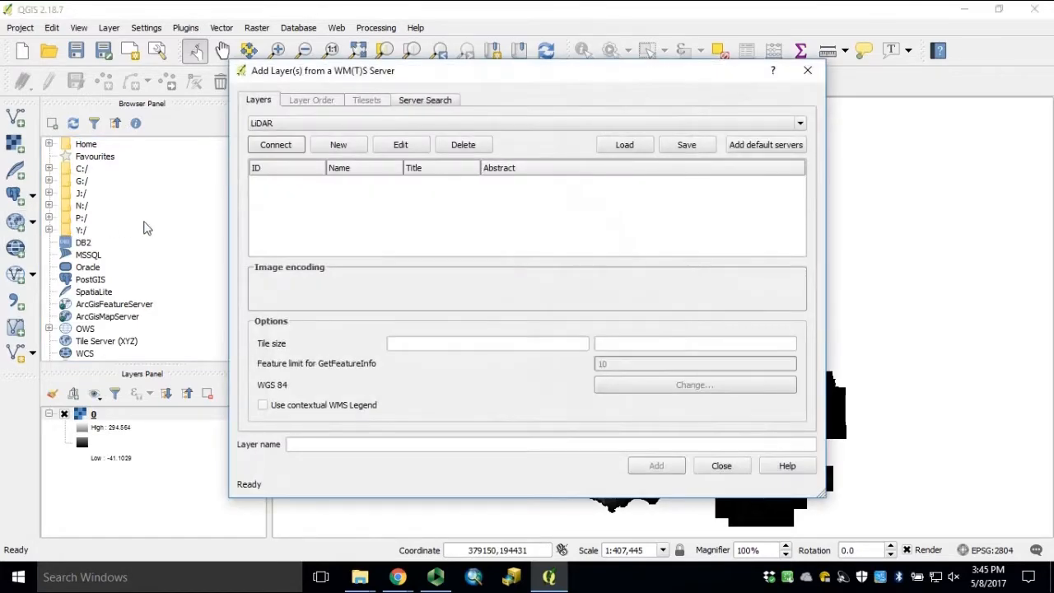
{"action": "left_click", "coordinate": [799, 122]}
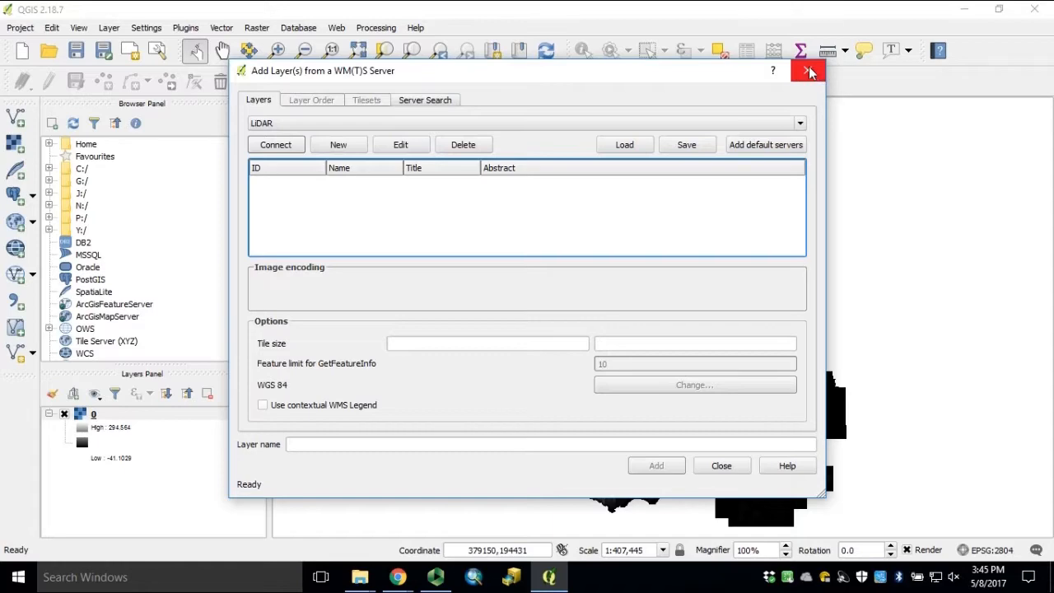
{"action": "left_click", "coordinate": [807, 71]}
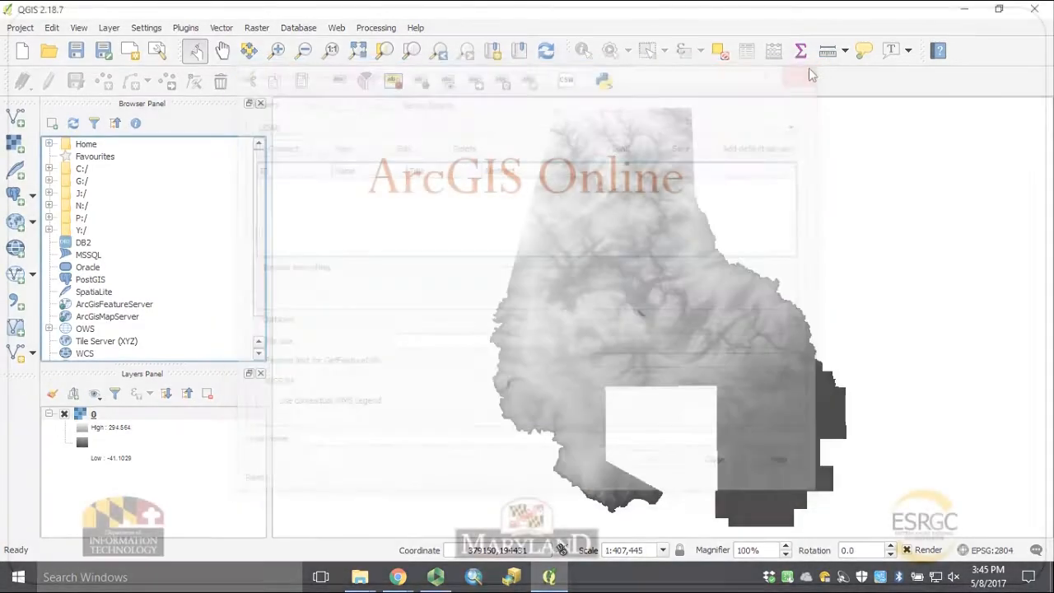
Step: Start a new blank Chrome tab beside the Maryland LiDAR web map
{"action": "left_click", "coordinate": [397, 577]}
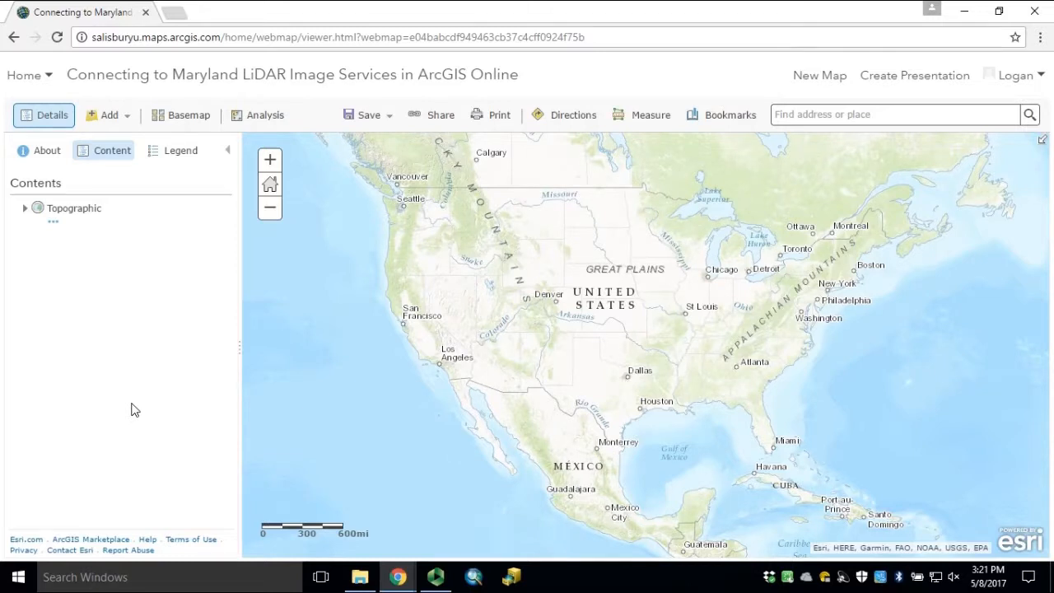
{"action": "mouse_move", "coordinate": [181, 58]}
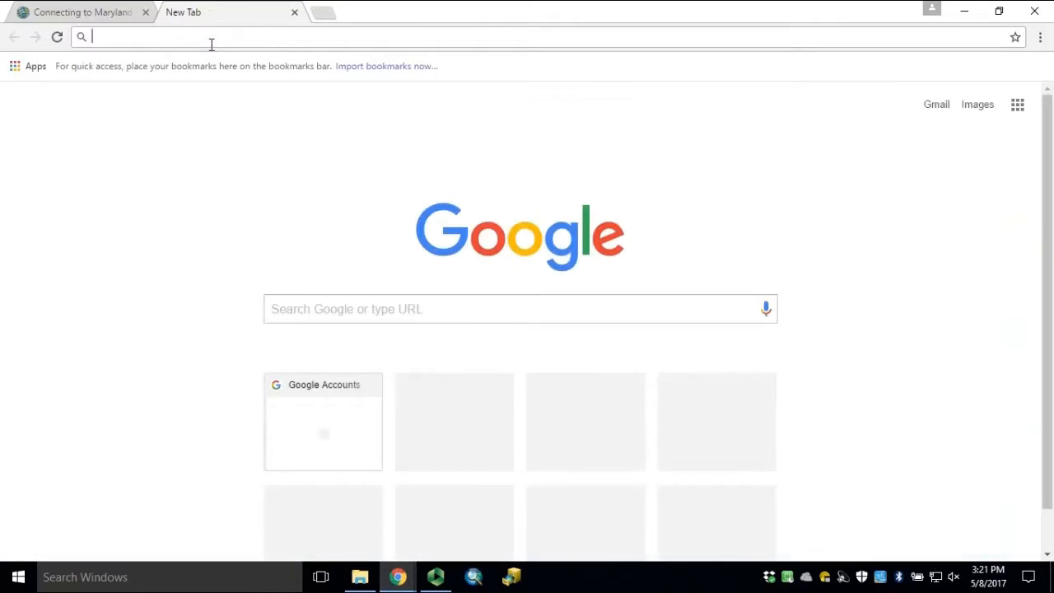
Step: Browse lidar.geodata.md.gov/imap to Baltimore's MD_baltimore_dem_m service, select its address, return to the web map
{"action": "type", "text": "lidar.geodata.md.gov/imap/rest/services"}
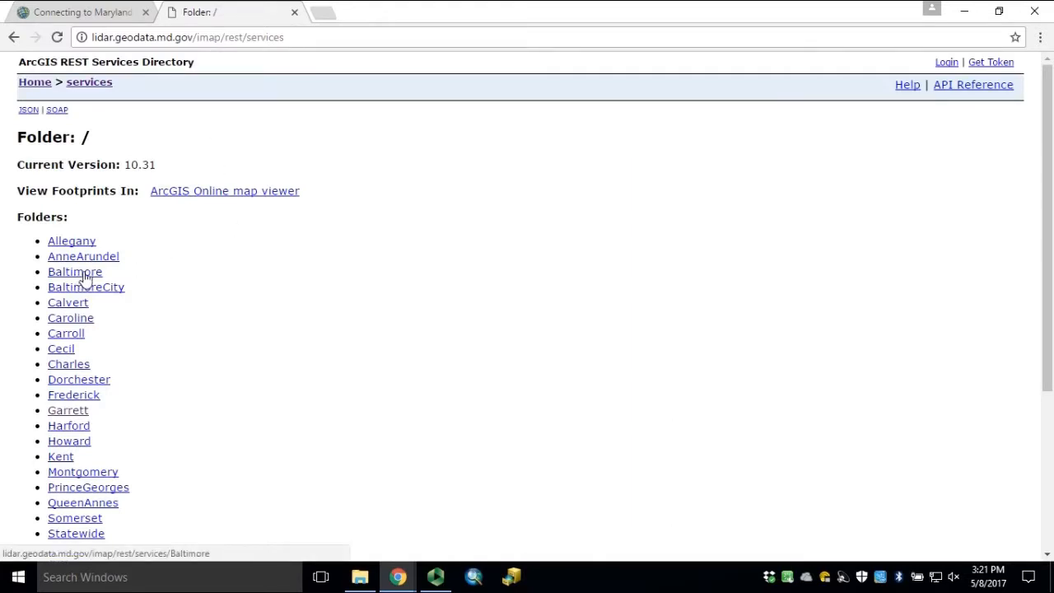
{"action": "left_click", "coordinate": [76, 272]}
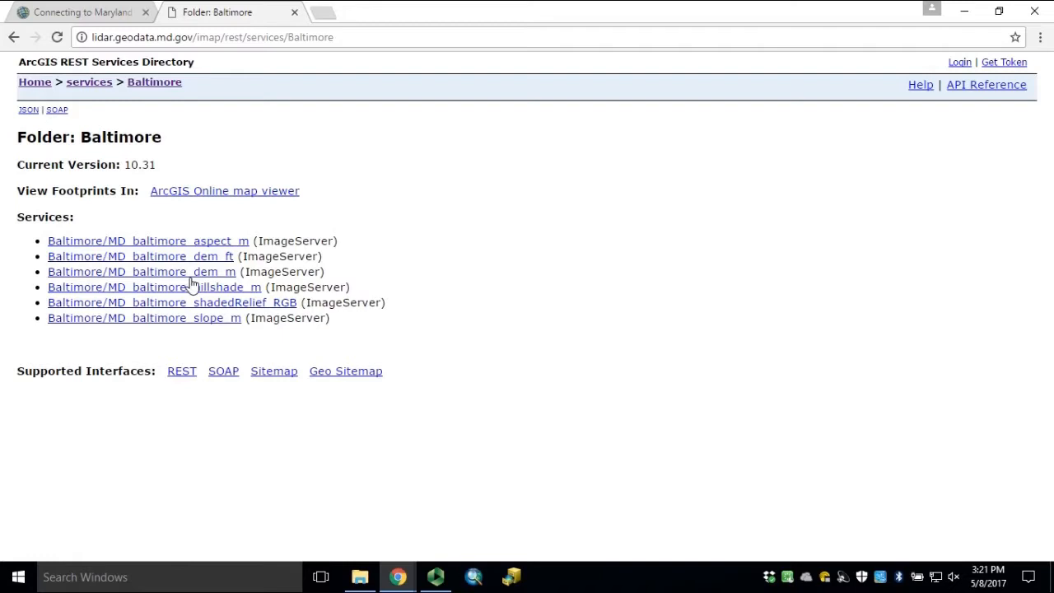
{"action": "mouse_move", "coordinate": [227, 272]}
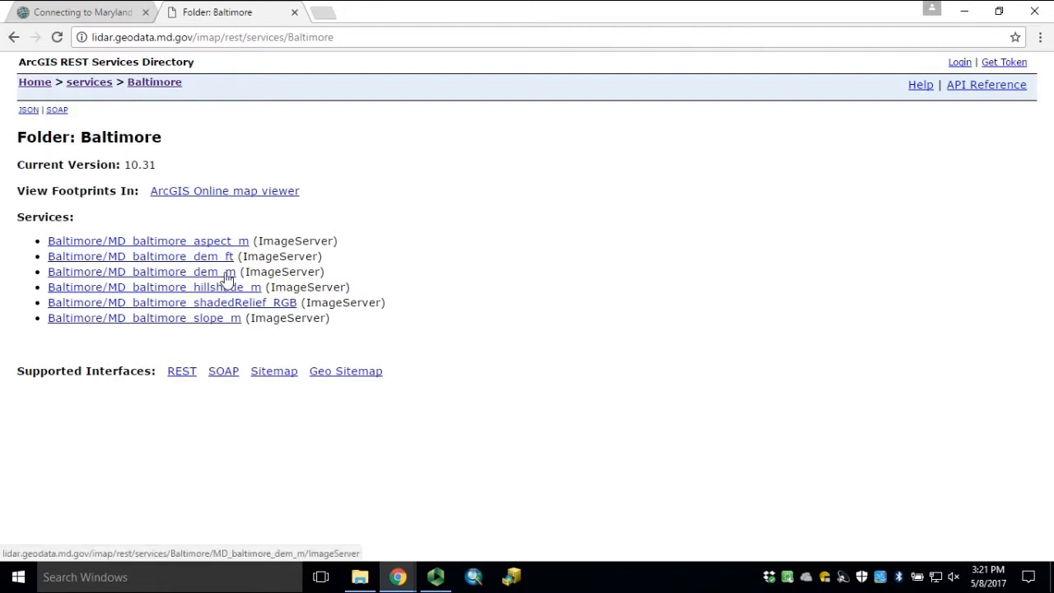
{"action": "left_click", "coordinate": [141, 270]}
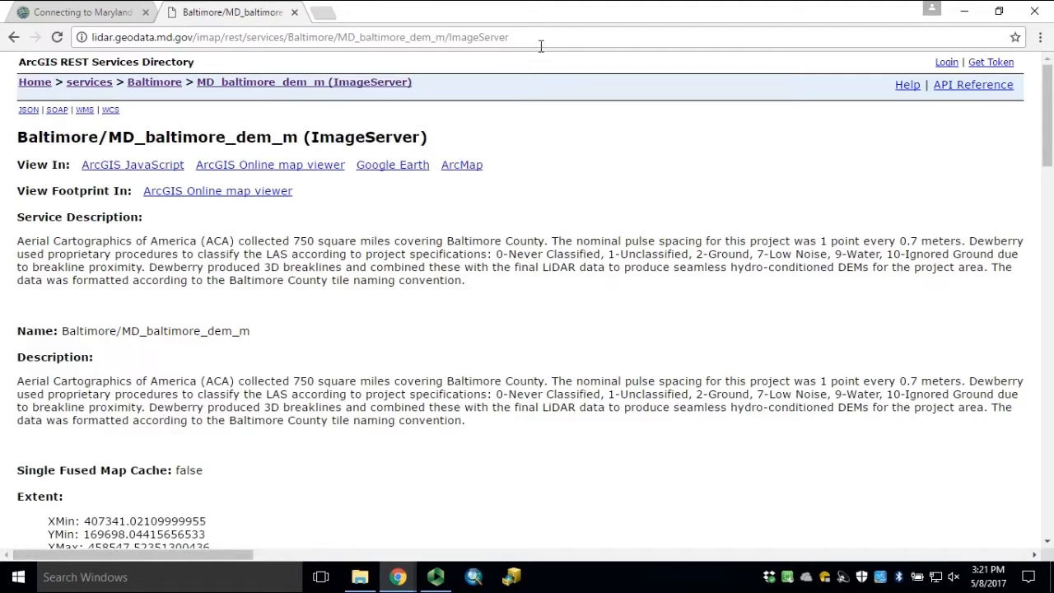
{"action": "left_click", "coordinate": [300, 36]}
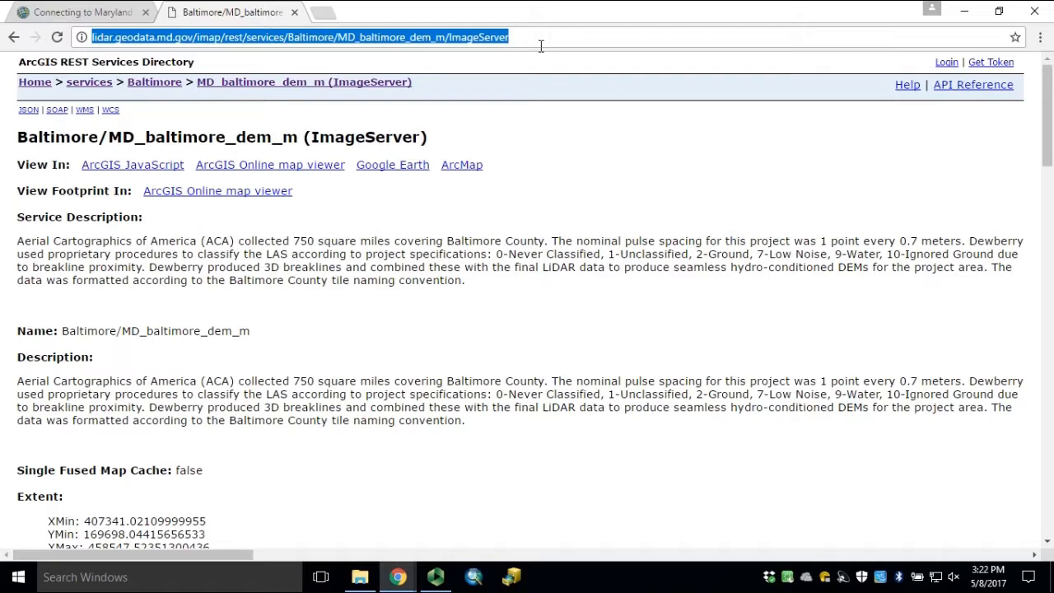
{"action": "left_click", "coordinate": [75, 11]}
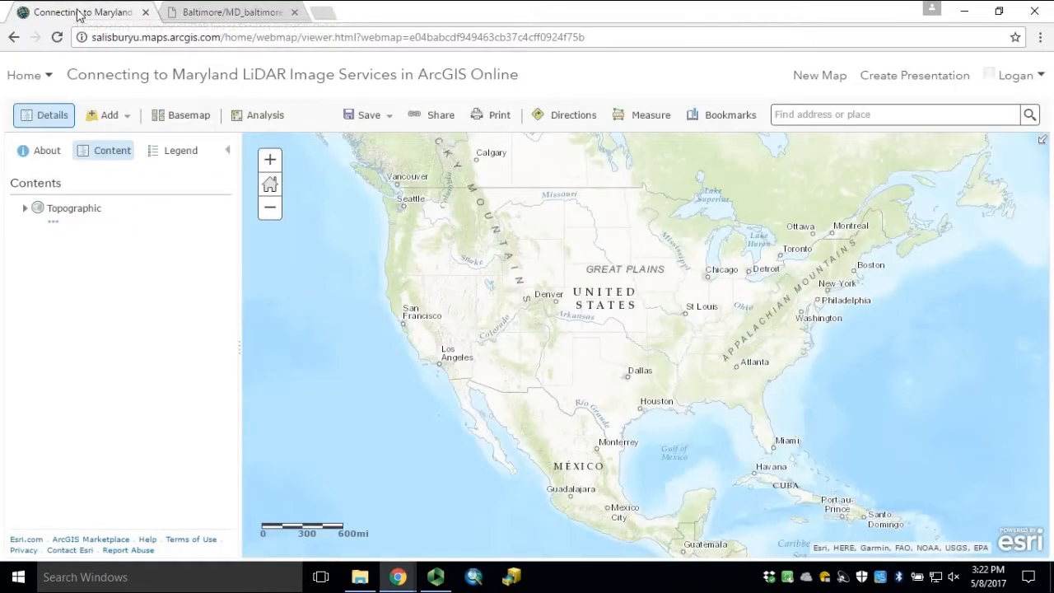
{"action": "mouse_move", "coordinate": [108, 115]}
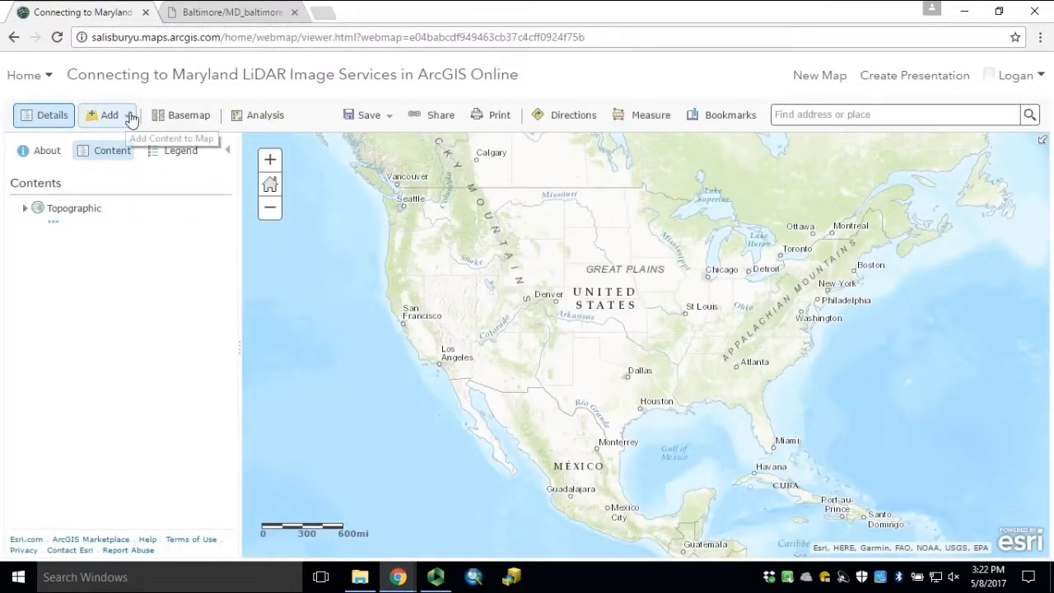
Step: Start Add Layer from Web as an ArcGIS Server Web Service with the MD_baltimore_dem_m ImageServer URL entered
{"action": "left_click", "coordinate": [109, 115]}
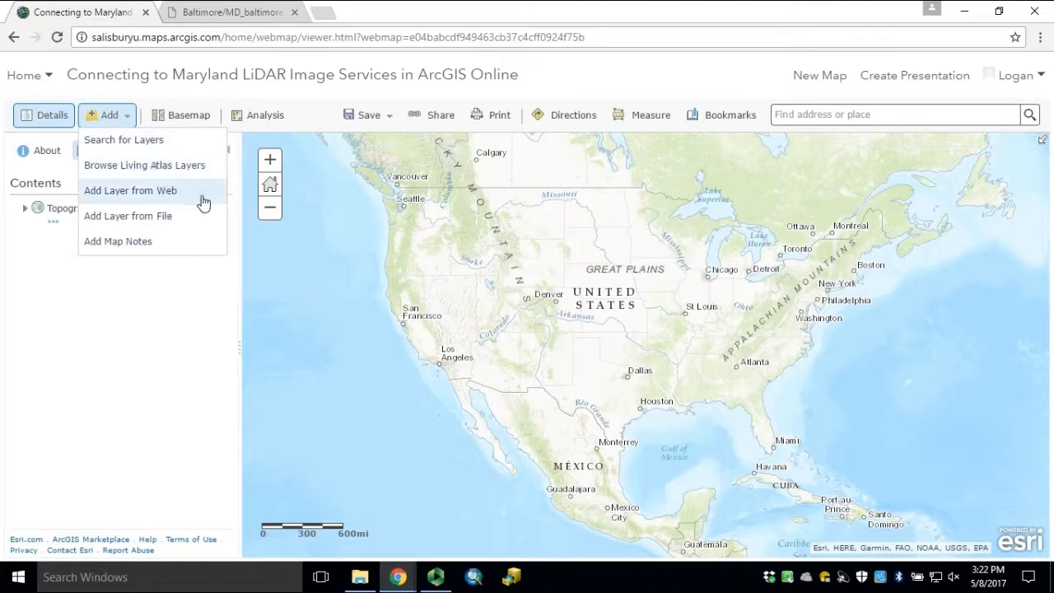
{"action": "mouse_move", "coordinate": [191, 198]}
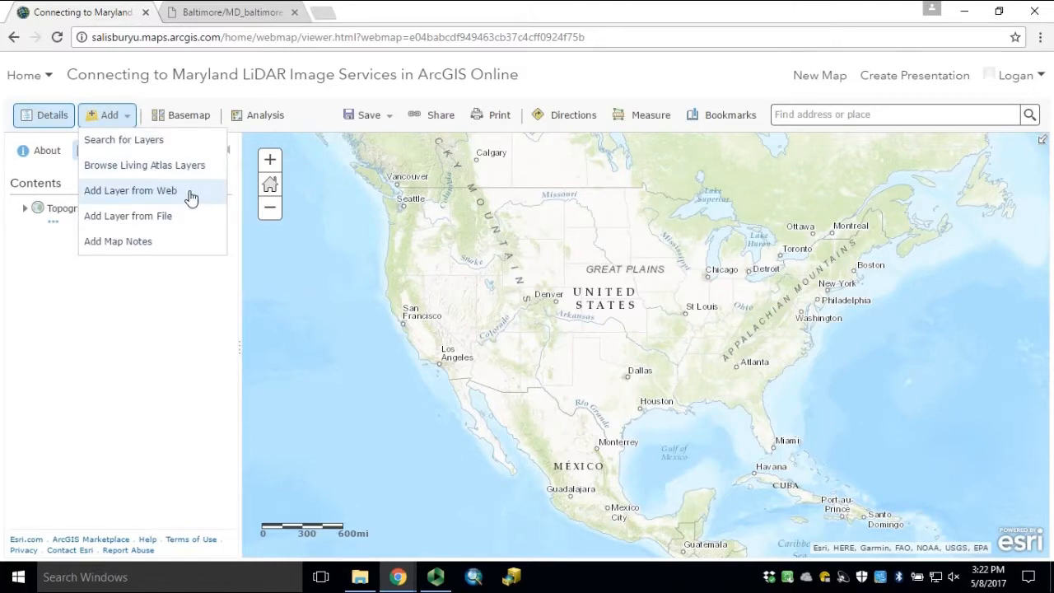
{"action": "left_click", "coordinate": [130, 191]}
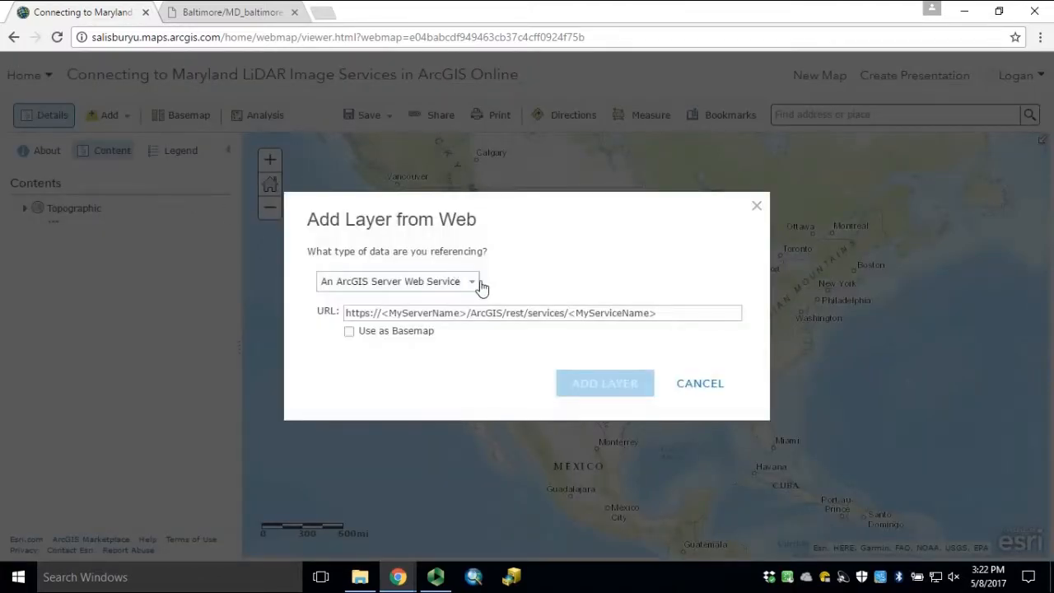
{"action": "left_click", "coordinate": [397, 280]}
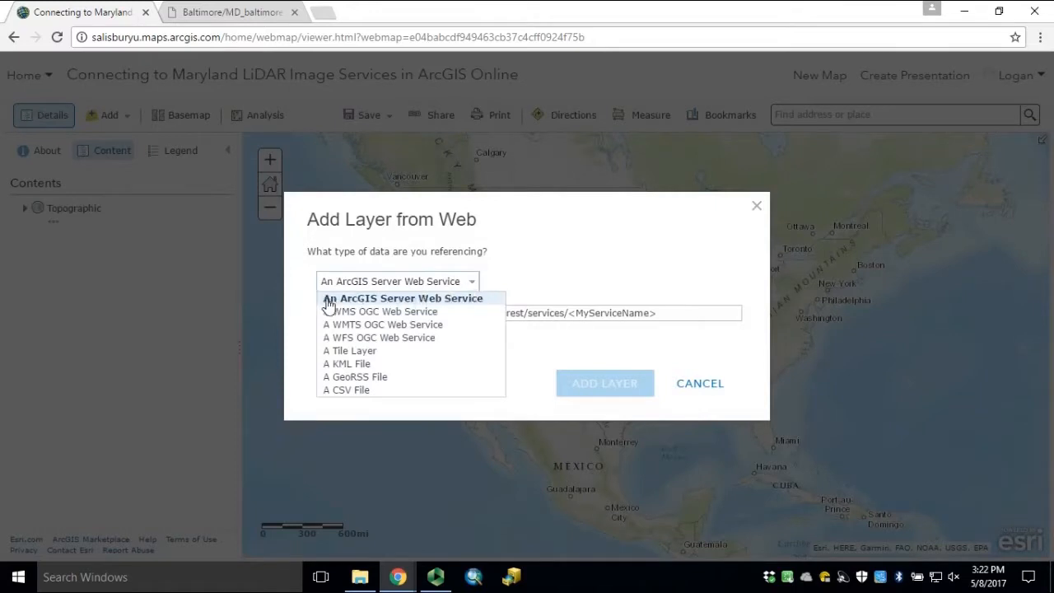
{"action": "mouse_move", "coordinate": [452, 310]}
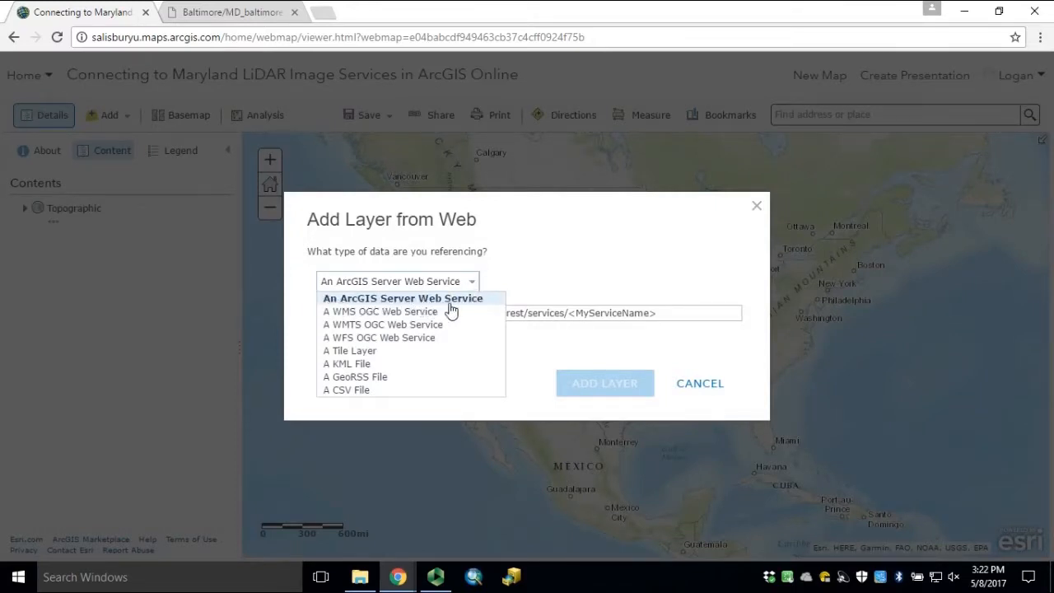
{"action": "left_click", "coordinate": [402, 296]}
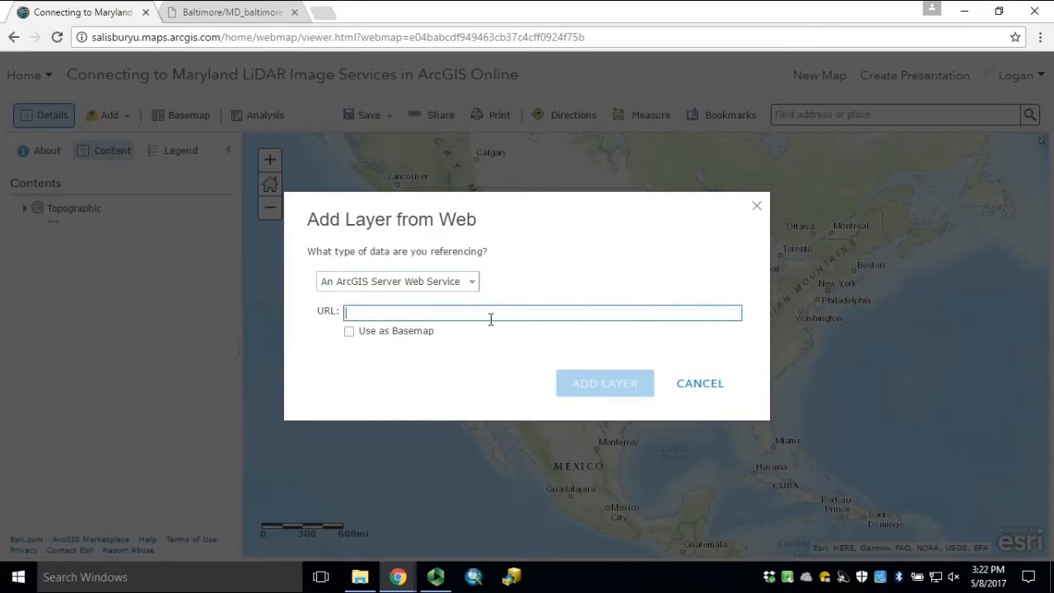
{"action": "mouse_move", "coordinate": [483, 308]}
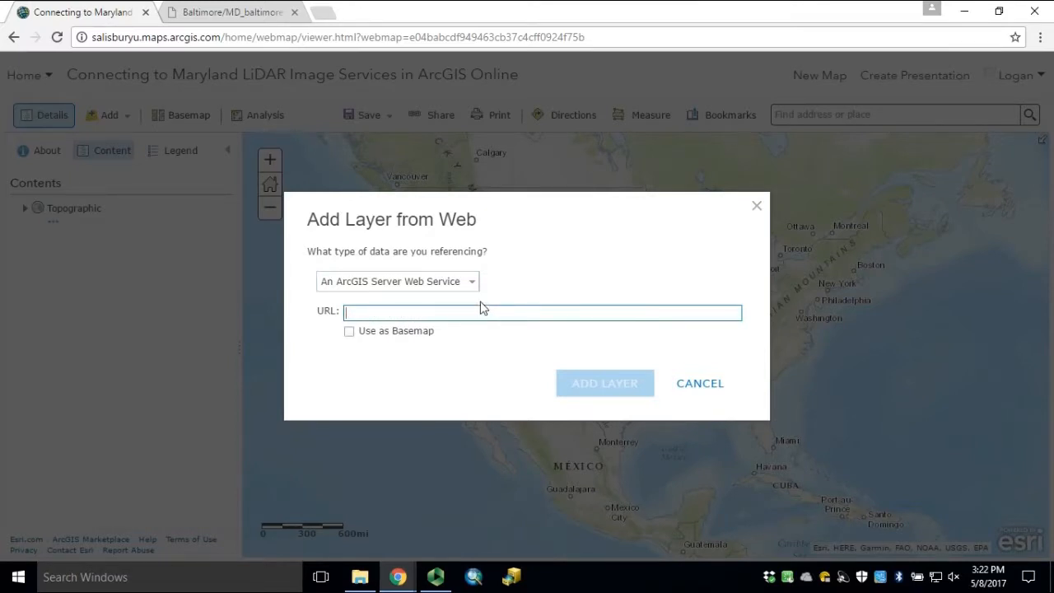
{"action": "type", "text": "ar.geodata.md.gov/imap/rest/services/Baltimore/MD_baltimore_dem_m/ImageServer"}
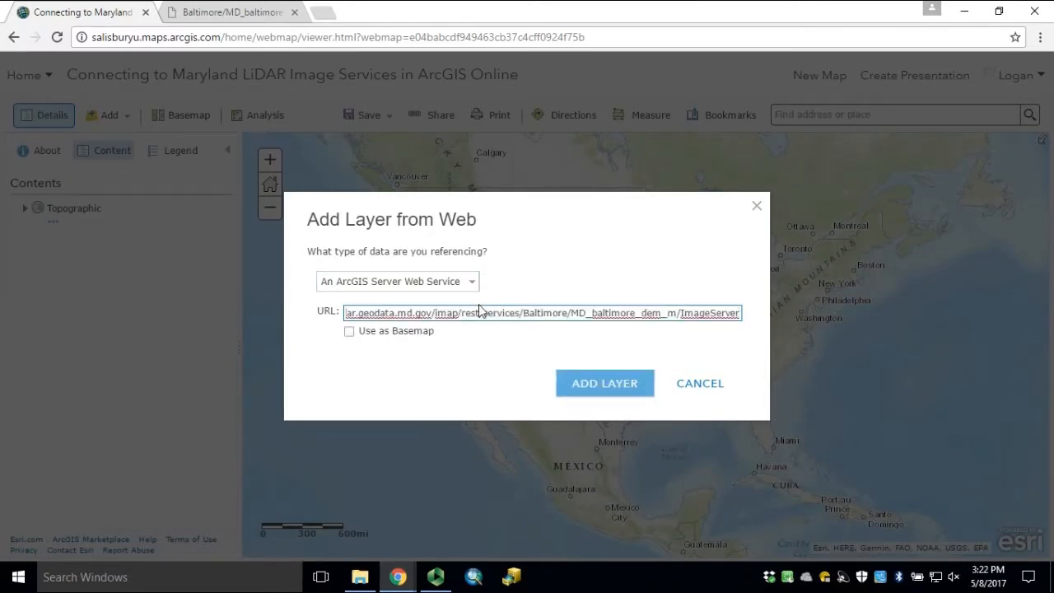
{"action": "mouse_move", "coordinate": [604, 382]}
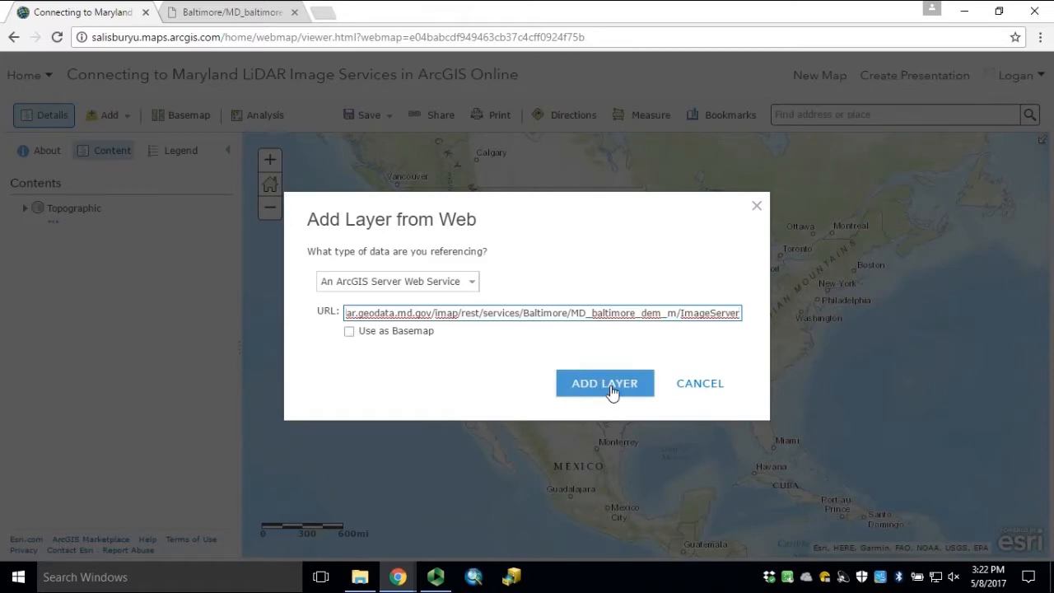
Step: Add the MD_baltimore_dem_m layer so the Baltimore DEM draws over the Topographic basemap
{"action": "left_click", "coordinate": [604, 382]}
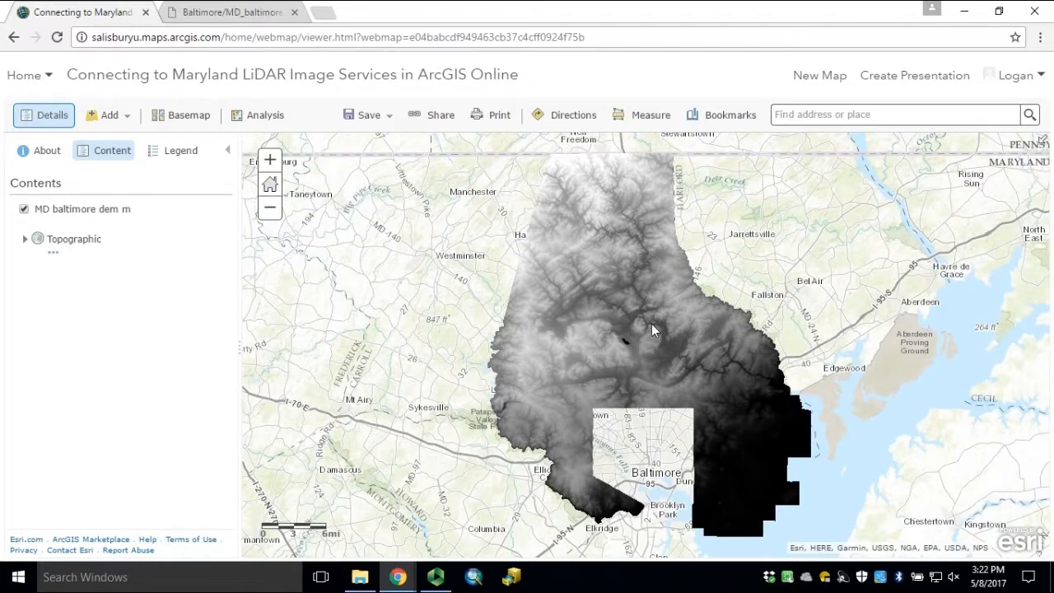
{"action": "mouse_move", "coordinate": [606, 360]}
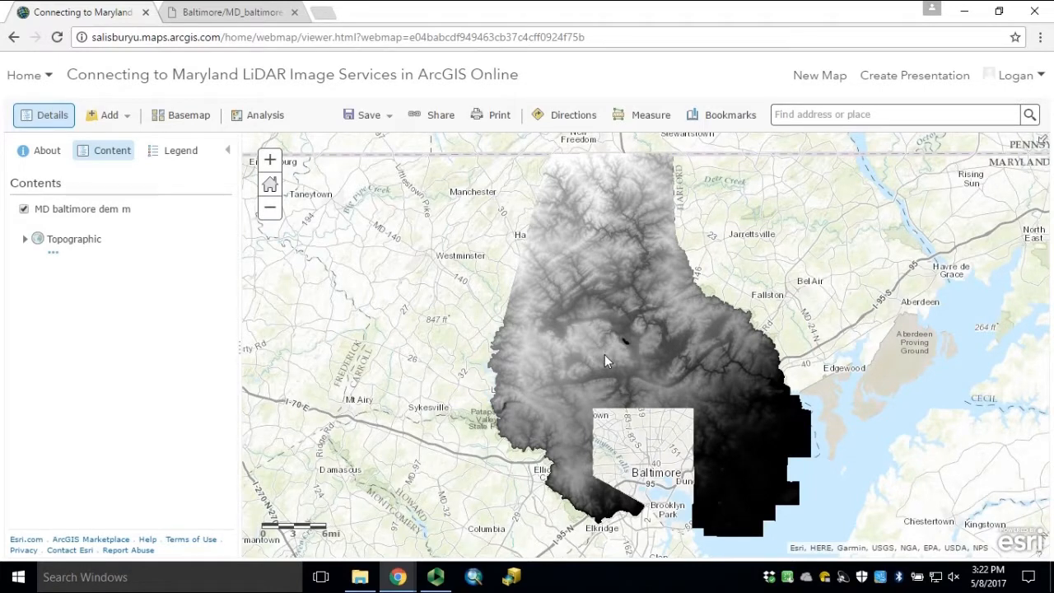